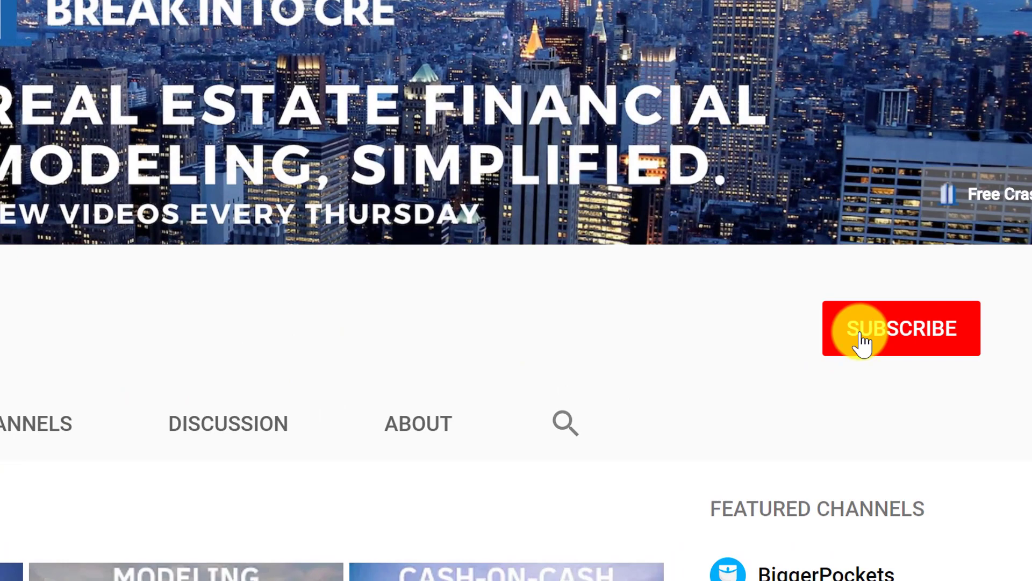
Review the Total Construction Costs, Month Start, Month End and Length of Construction inputs.
click(900, 329)
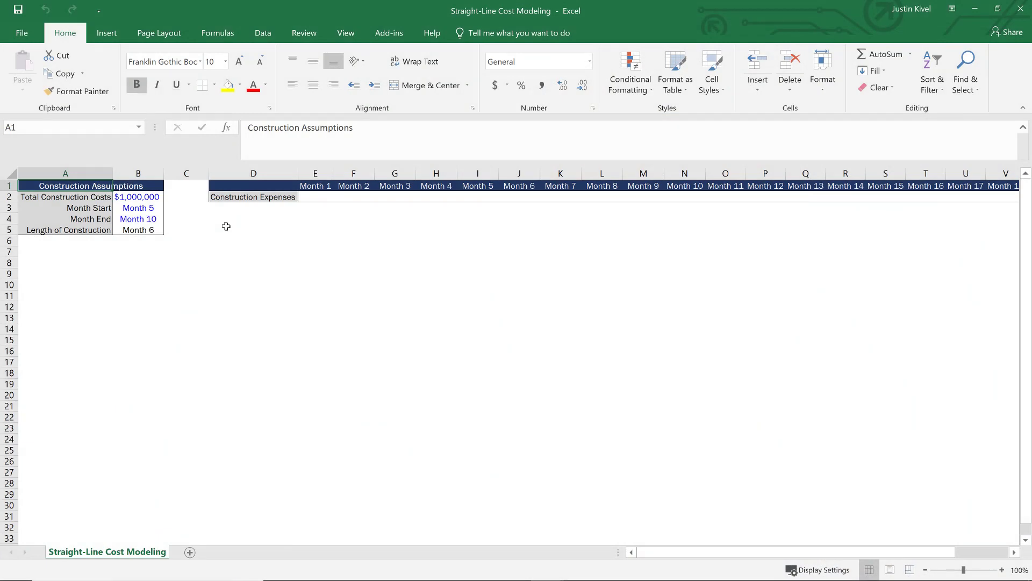
click(436, 185)
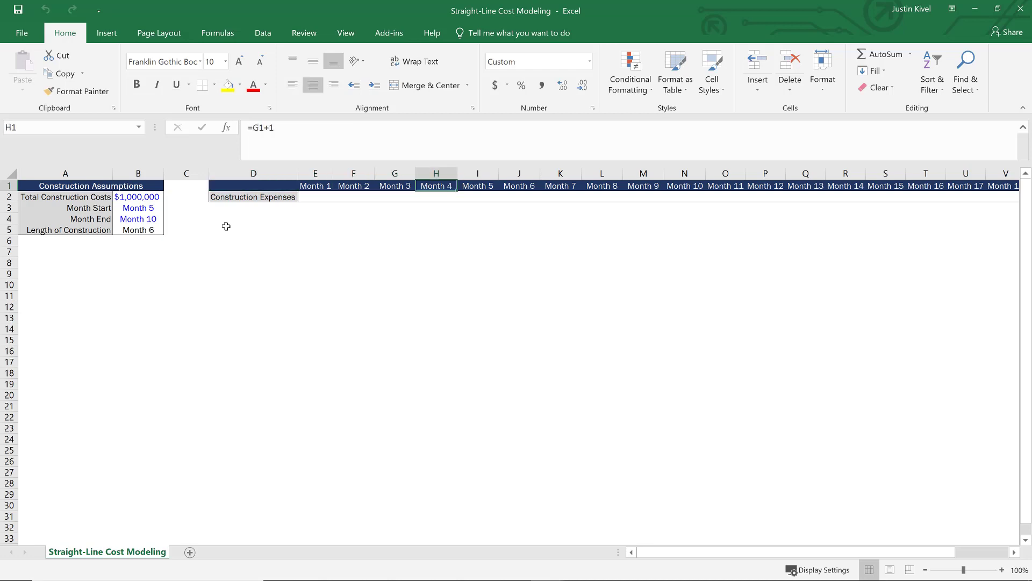
click(965, 185)
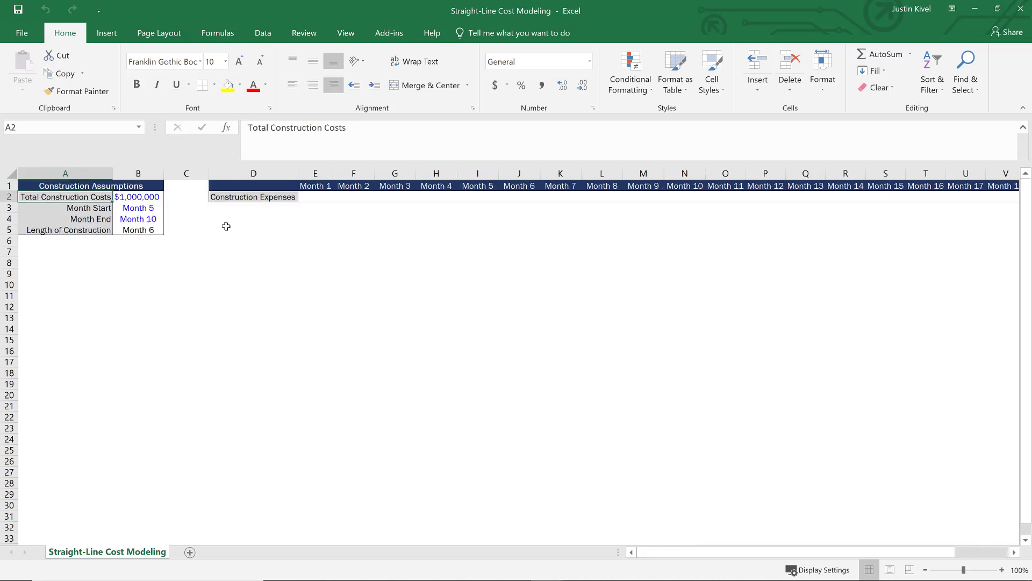
mouse_move(190, 212)
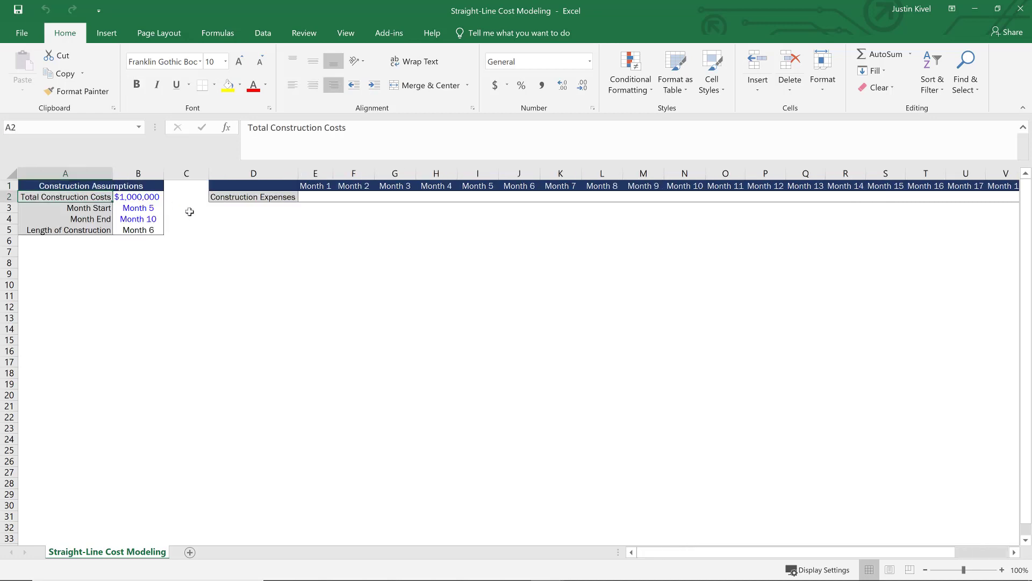
click(138, 197)
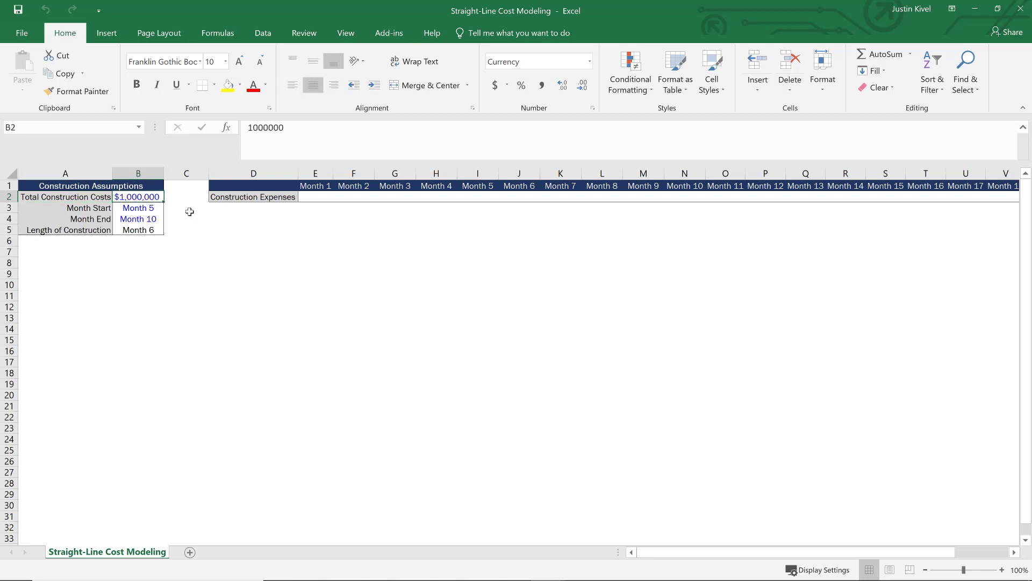
click(137, 219)
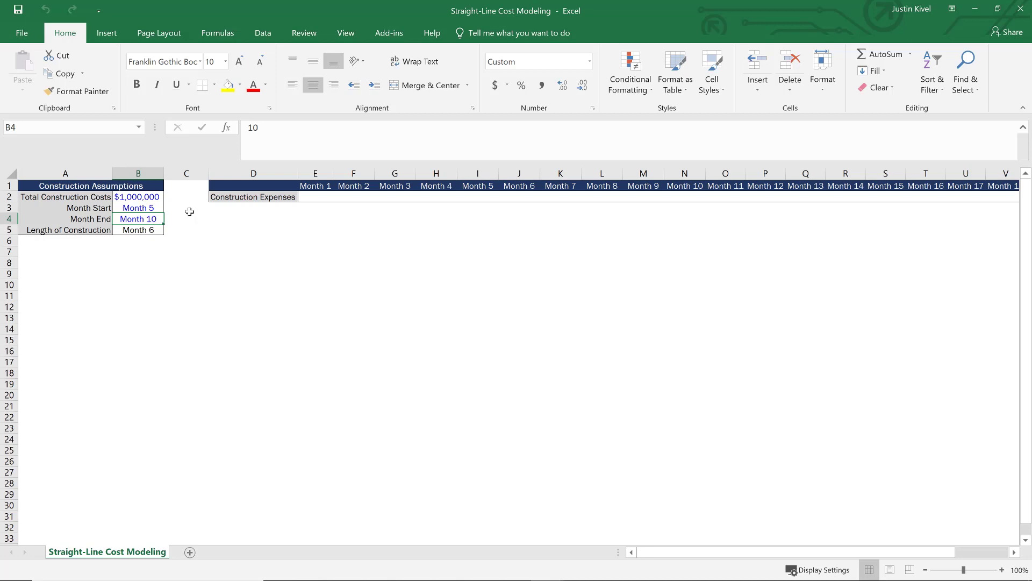
click(138, 208)
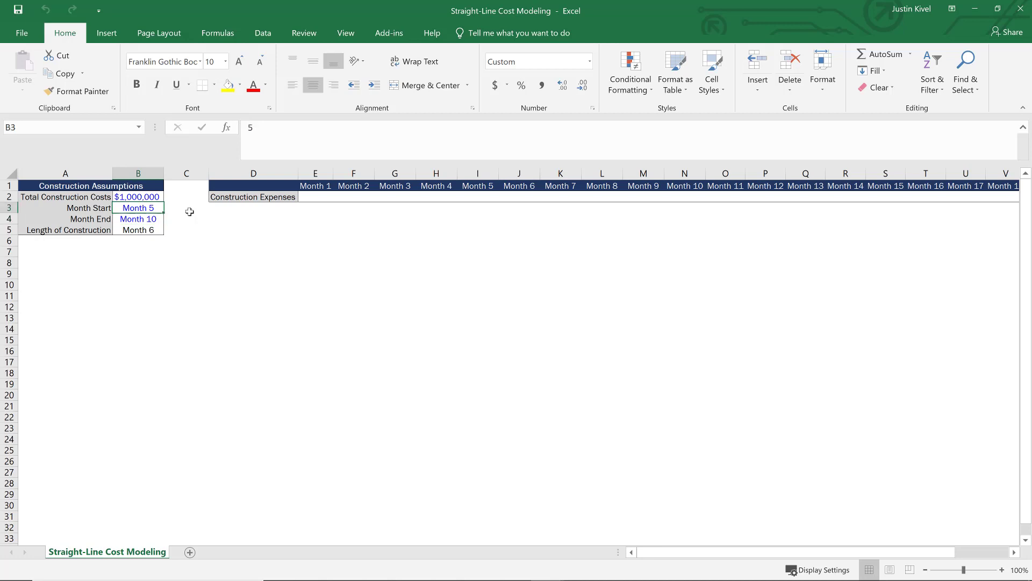
click(137, 230)
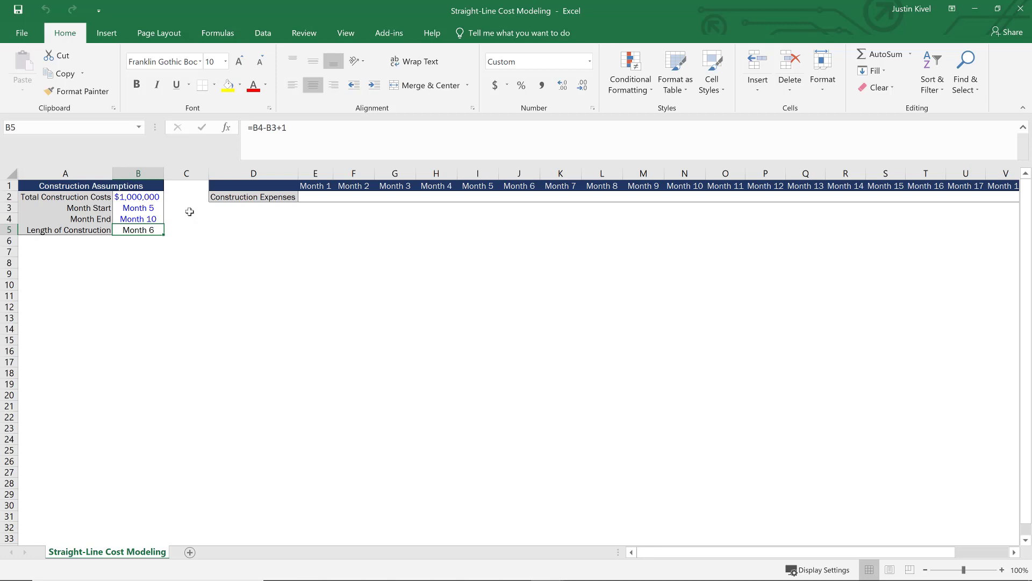
mouse_move(156, 230)
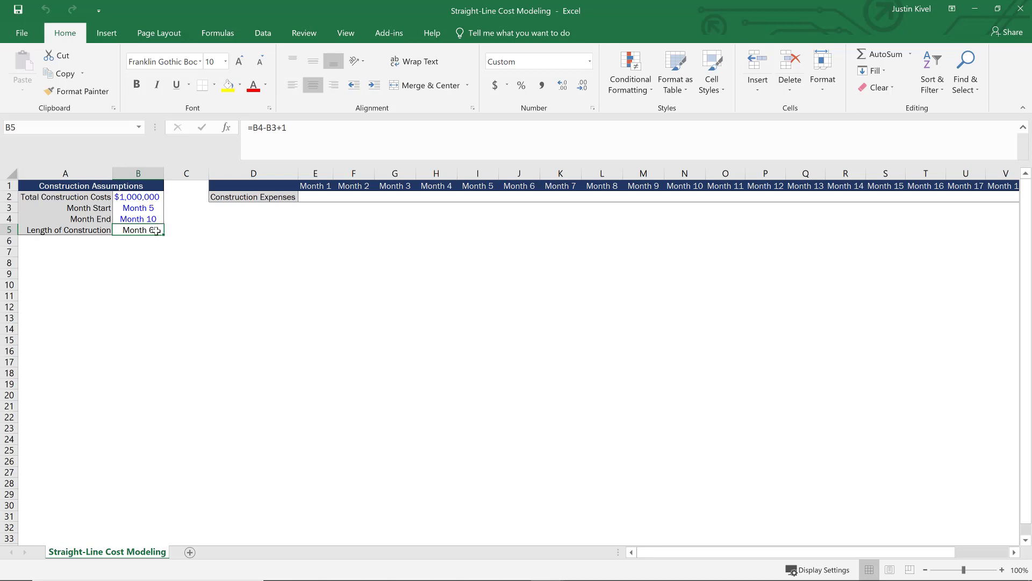
mouse_move(174, 226)
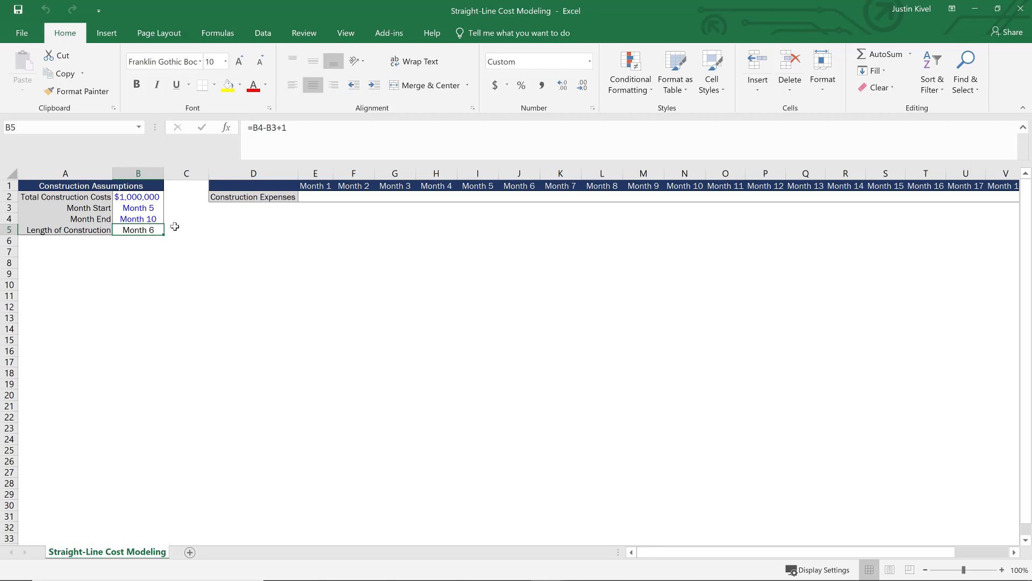
mouse_move(241, 205)
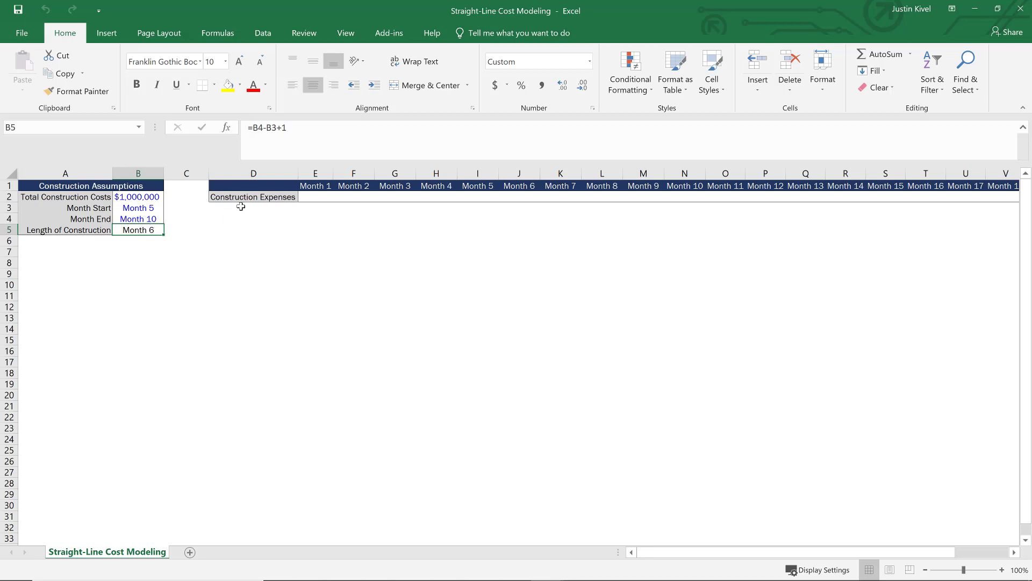
mouse_move(310, 219)
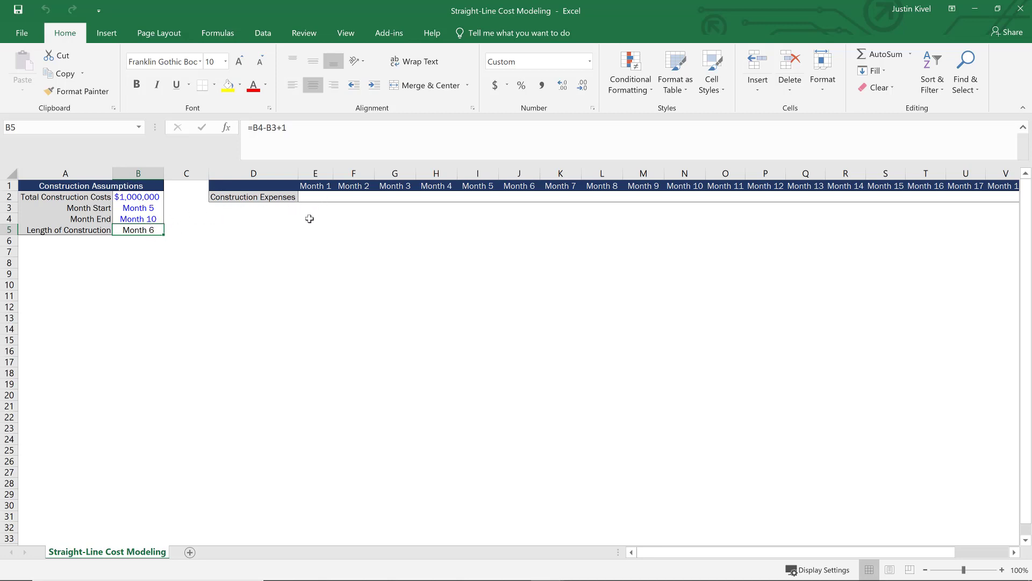
mouse_move(279, 216)
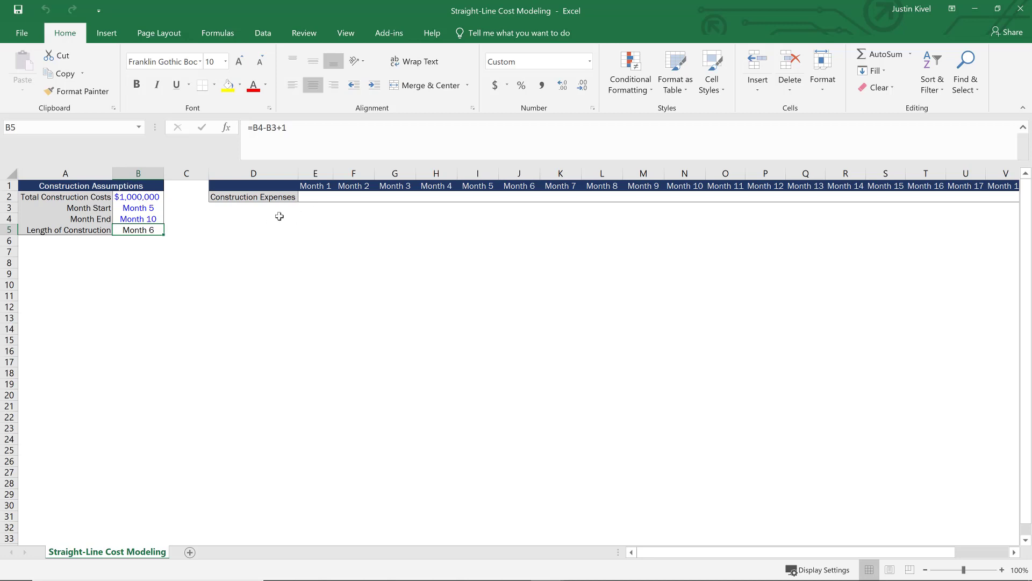
mouse_move(168, 195)
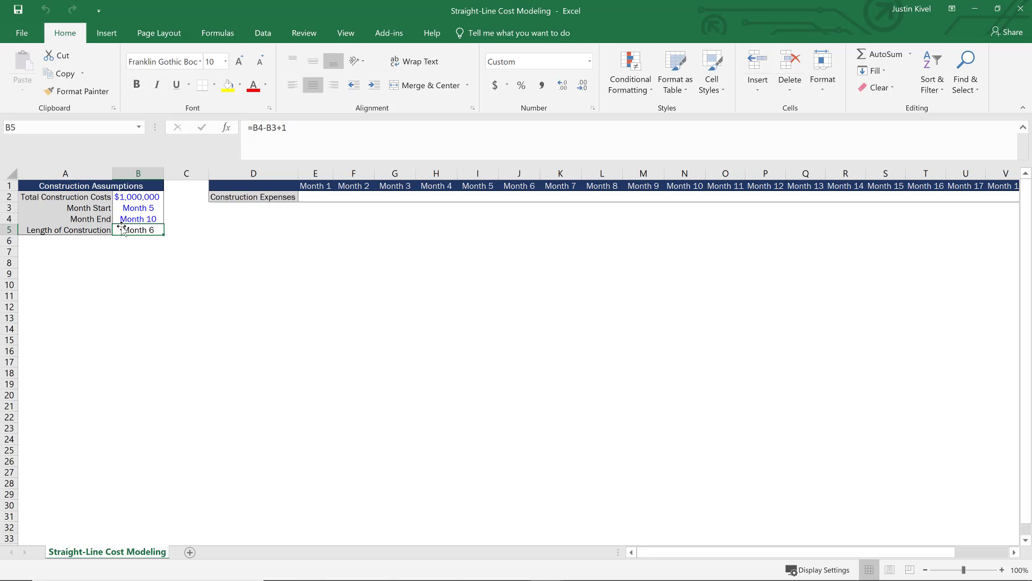
mouse_move(151, 207)
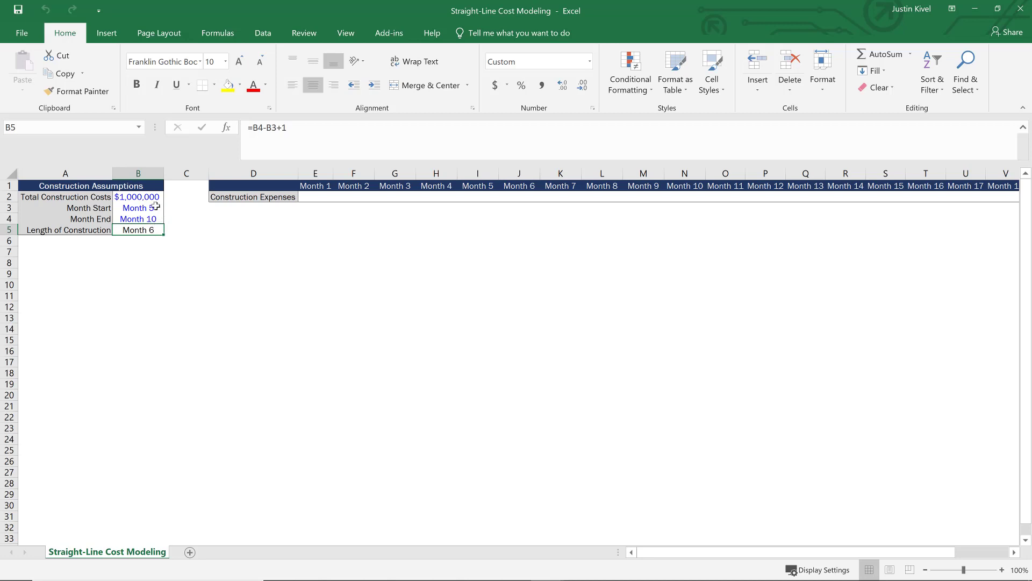
mouse_move(156, 229)
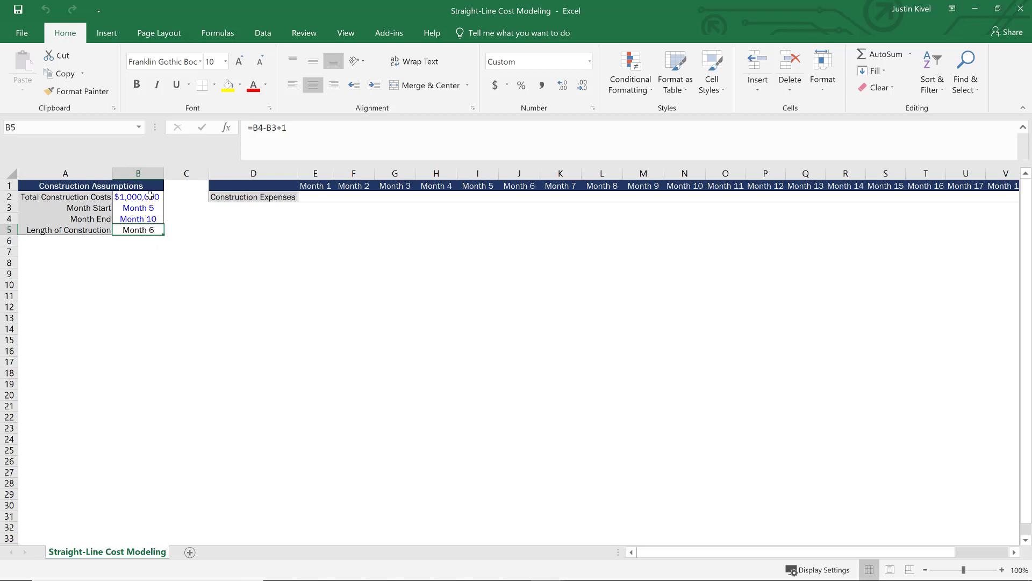
mouse_move(138, 230)
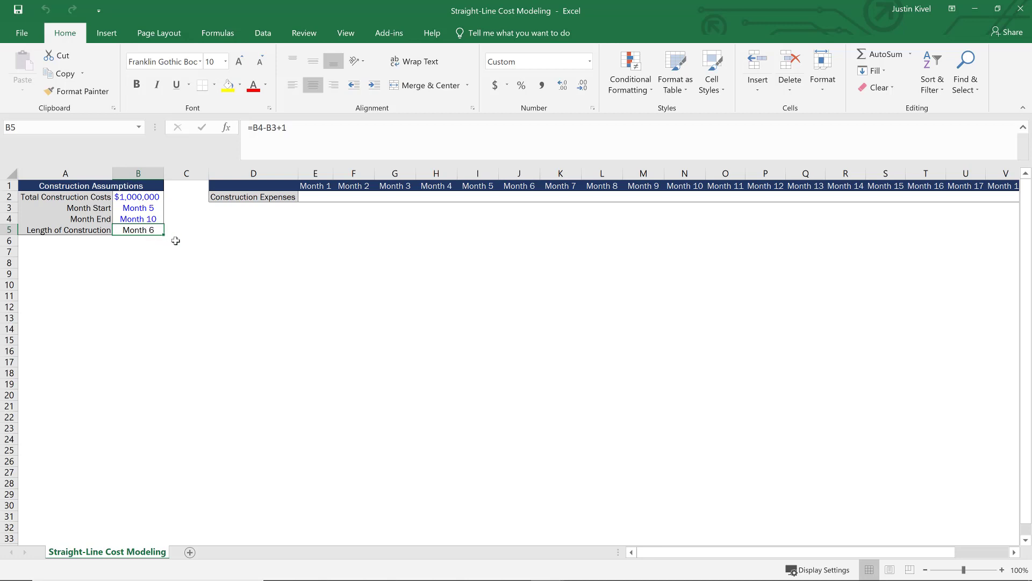
Begin E2's formula with =IF(AND(E1>=$B$3, testing Month 1 against Month Start.
click(315, 196)
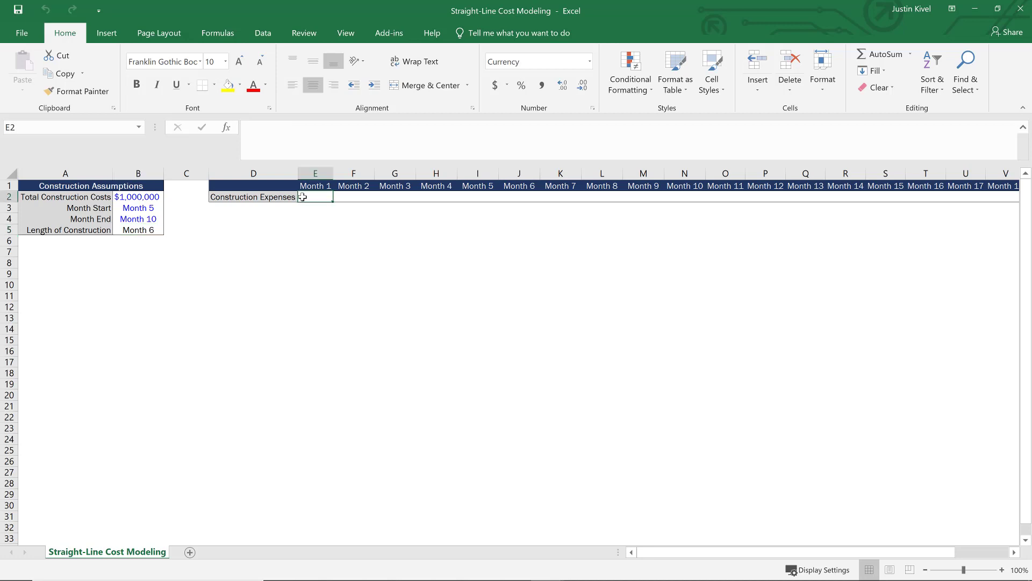
text(=)
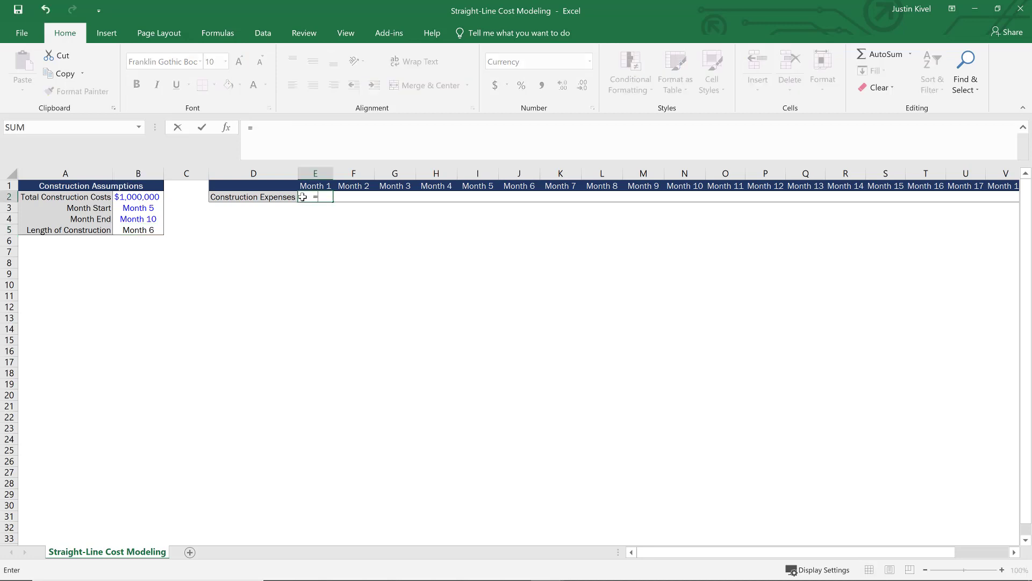
text(IF()
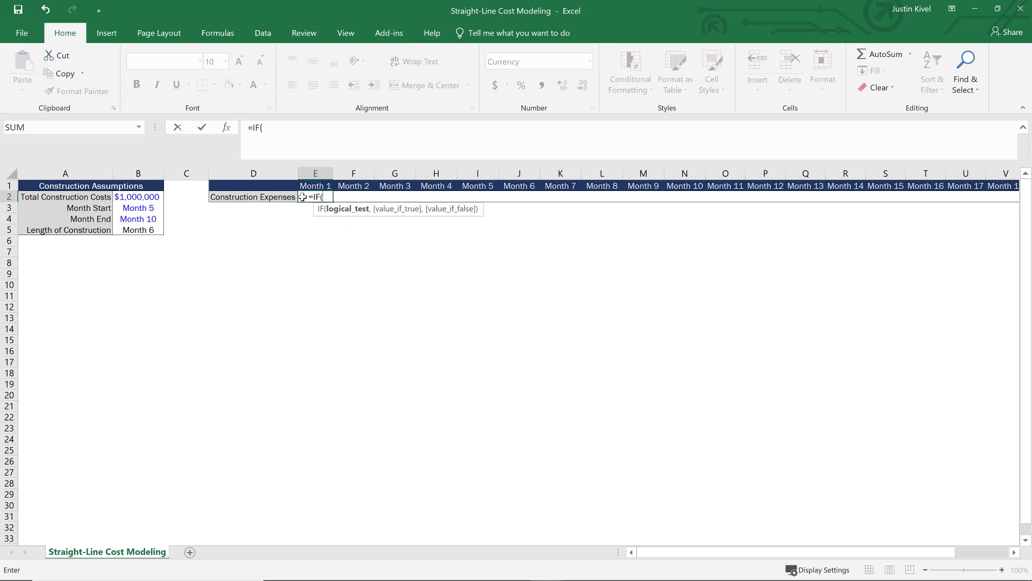
text(and)
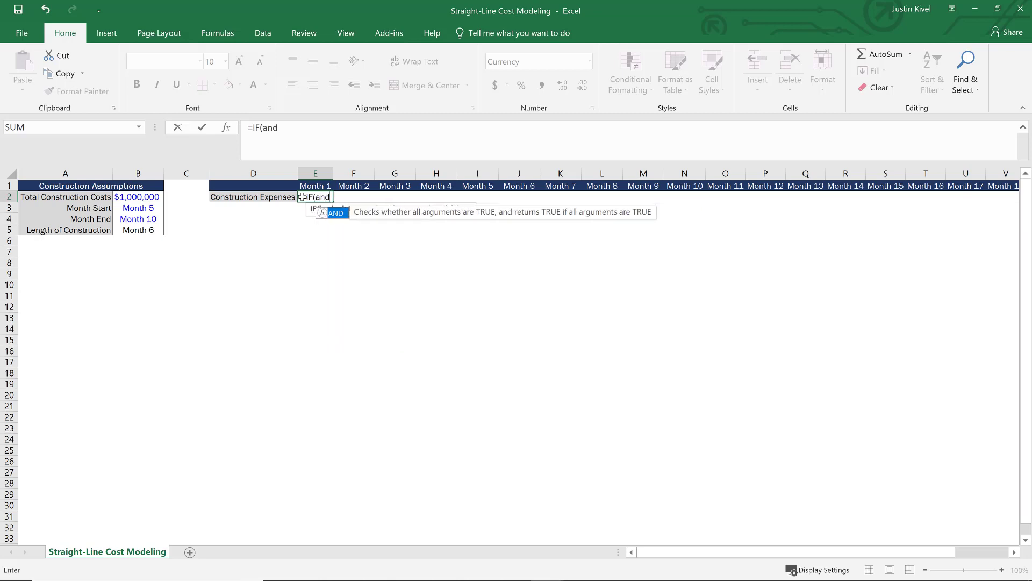
text(()
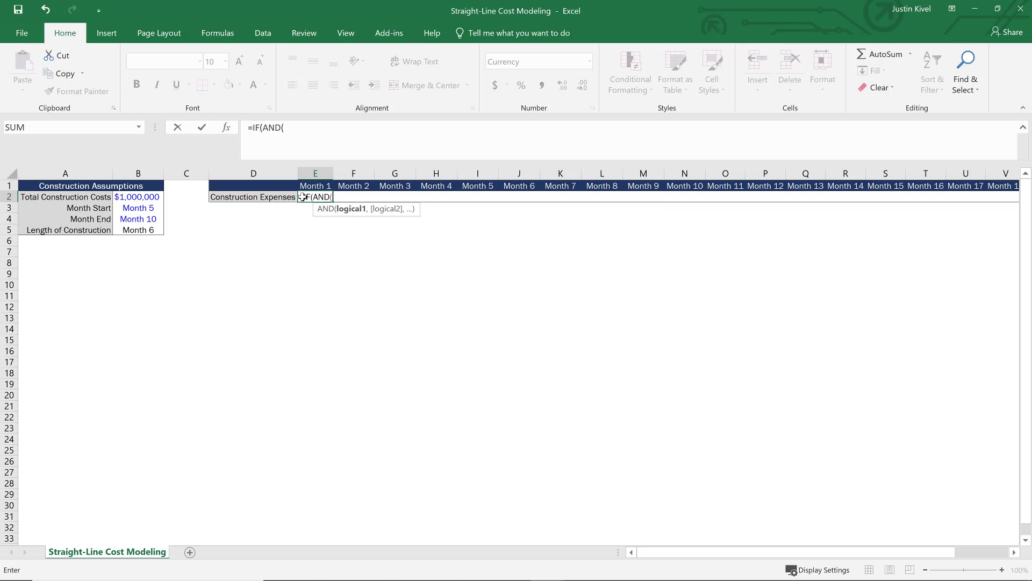
mouse_move(296, 206)
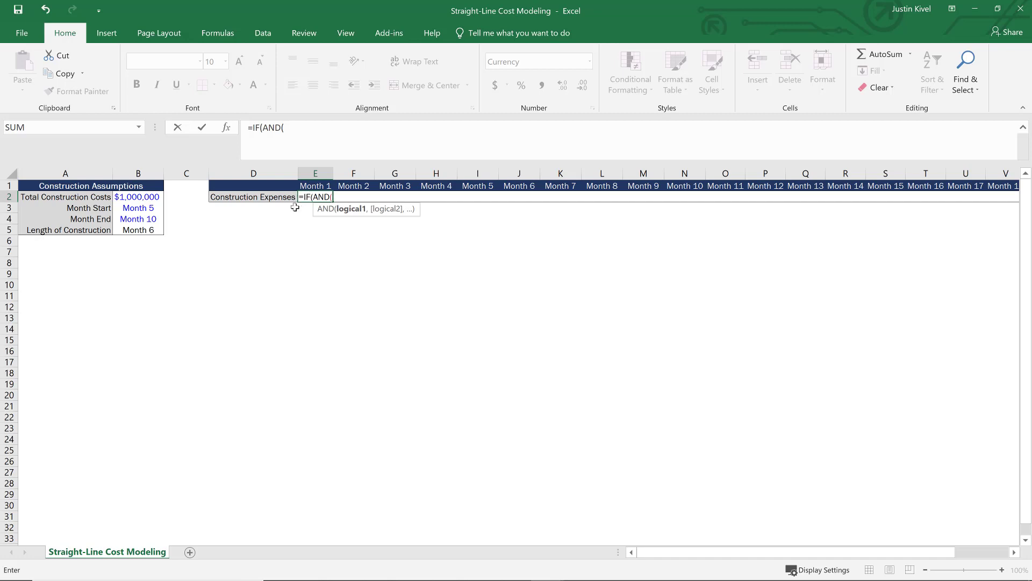
mouse_move(307, 188)
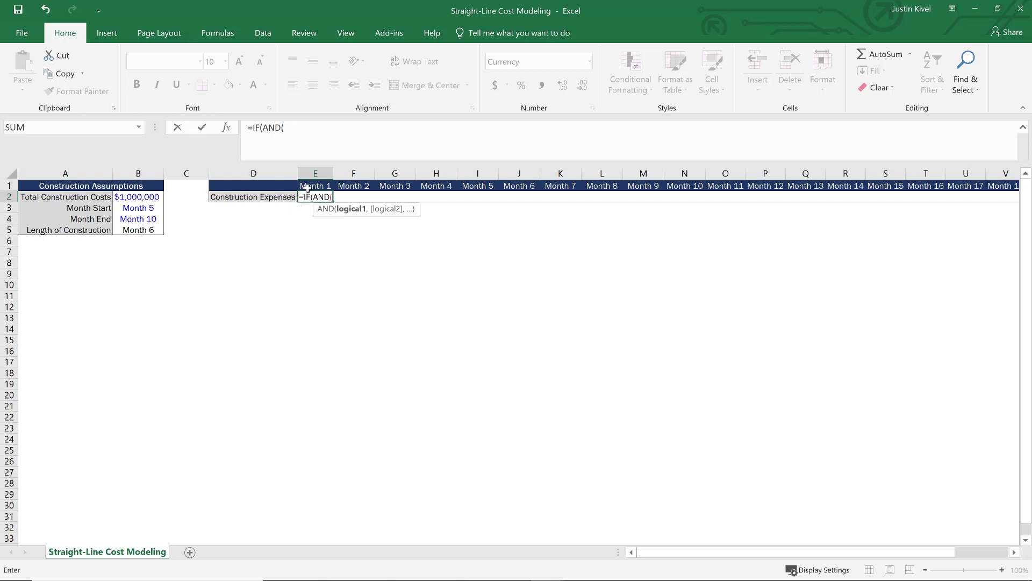
click(314, 185)
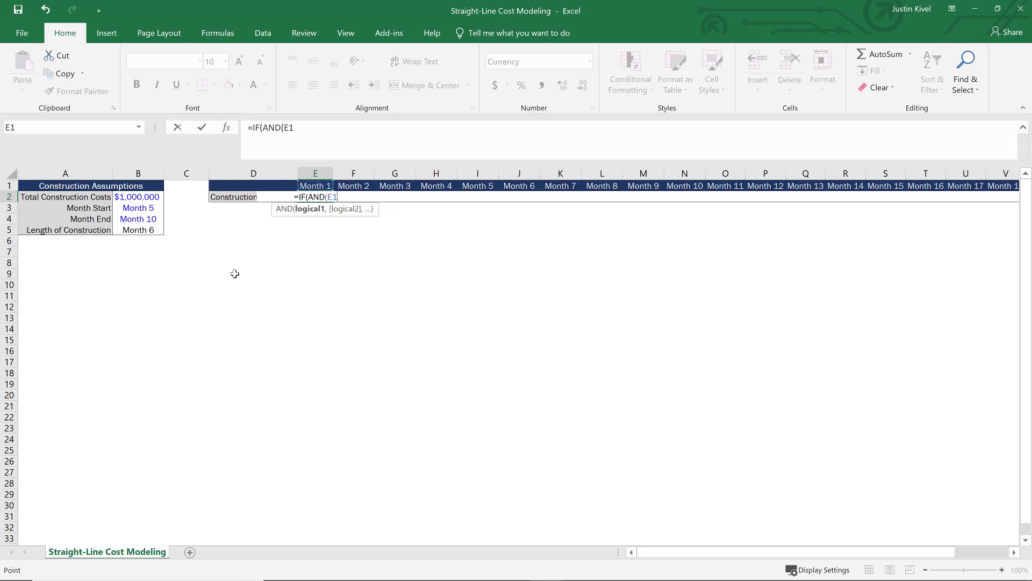
text(>)
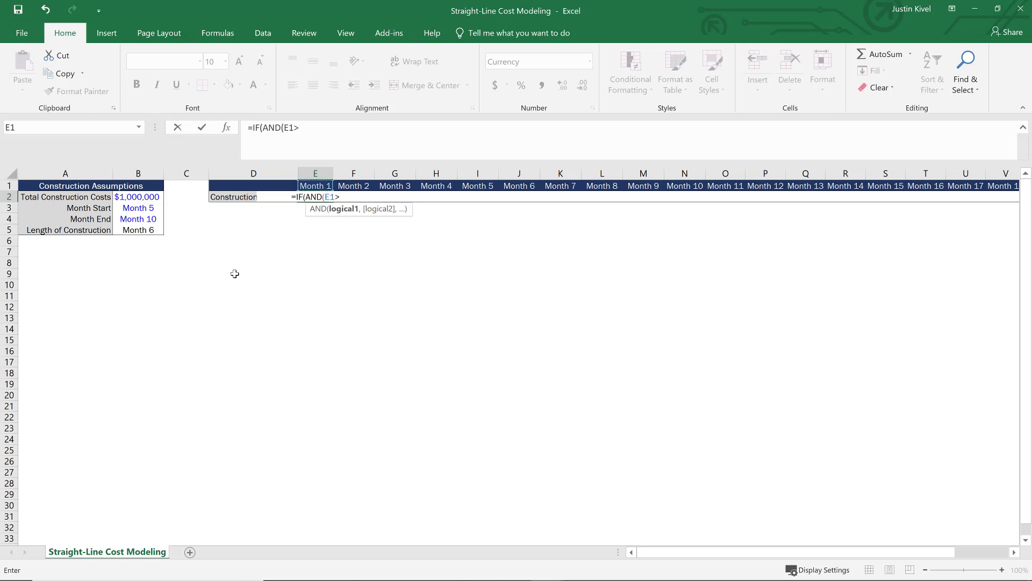
text(=)
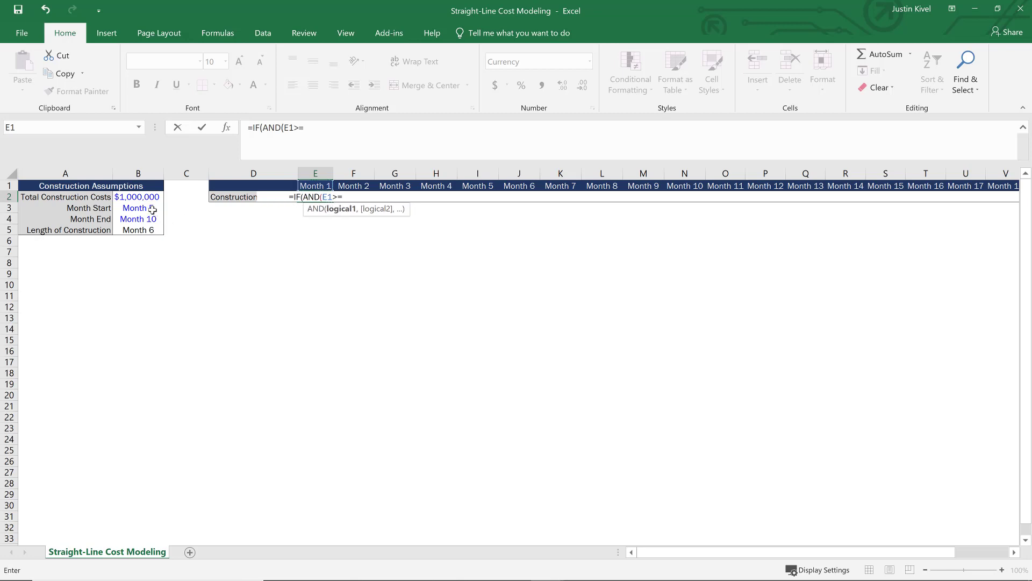
click(137, 207)
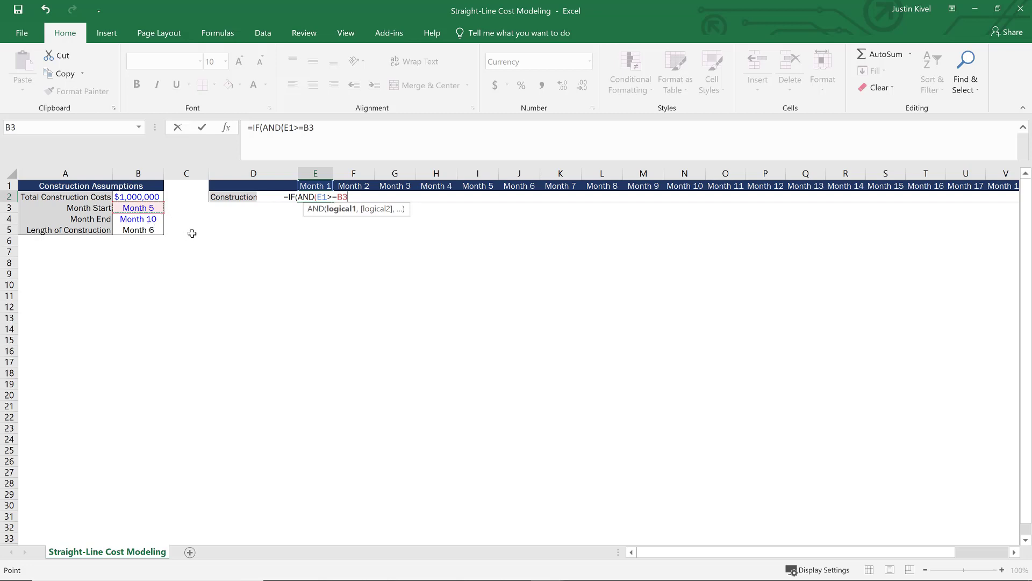
key(f4)
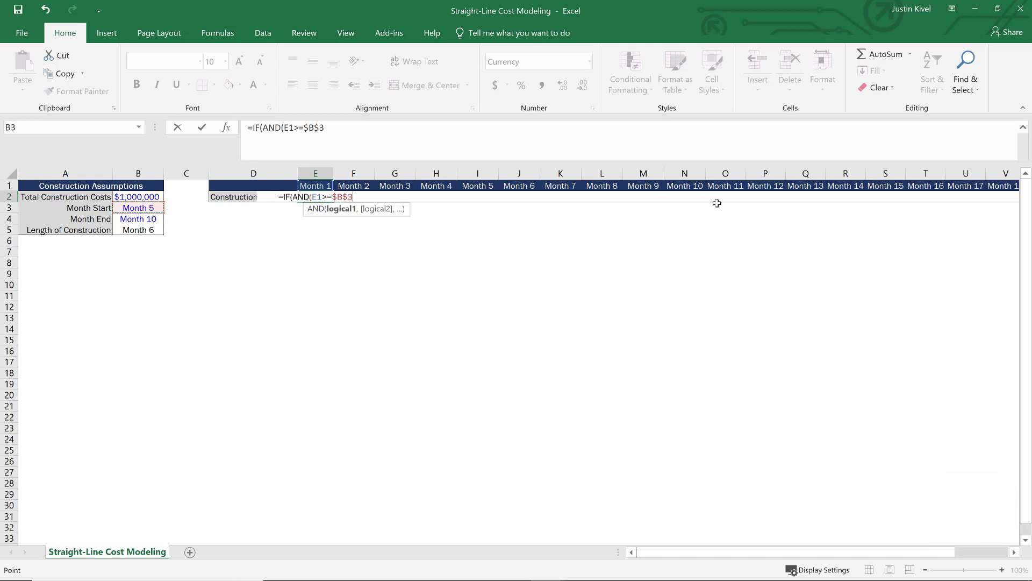
mouse_move(328, 272)
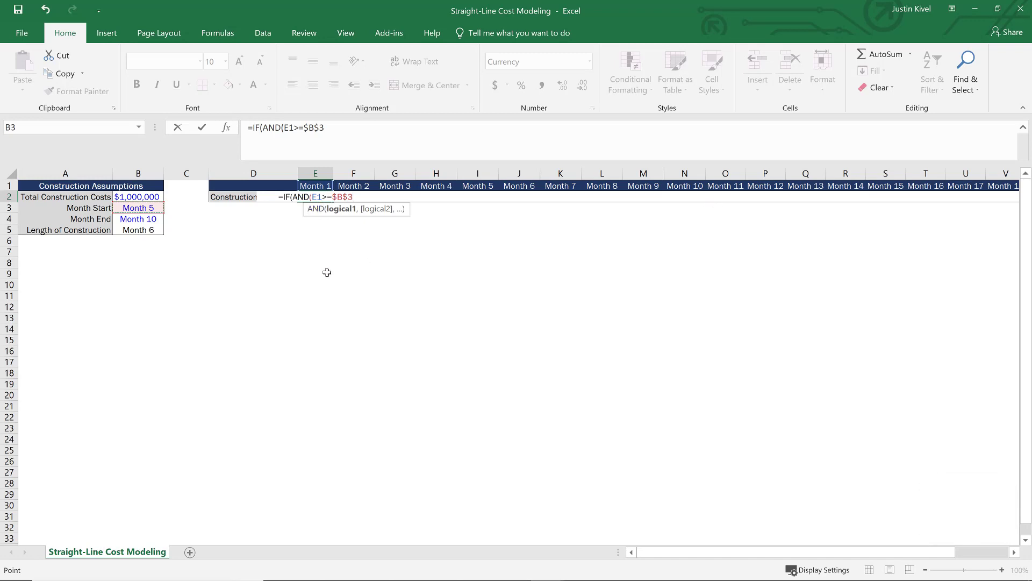
Add the Month End condition E1<=$B$4 and close the AND.
text(,)
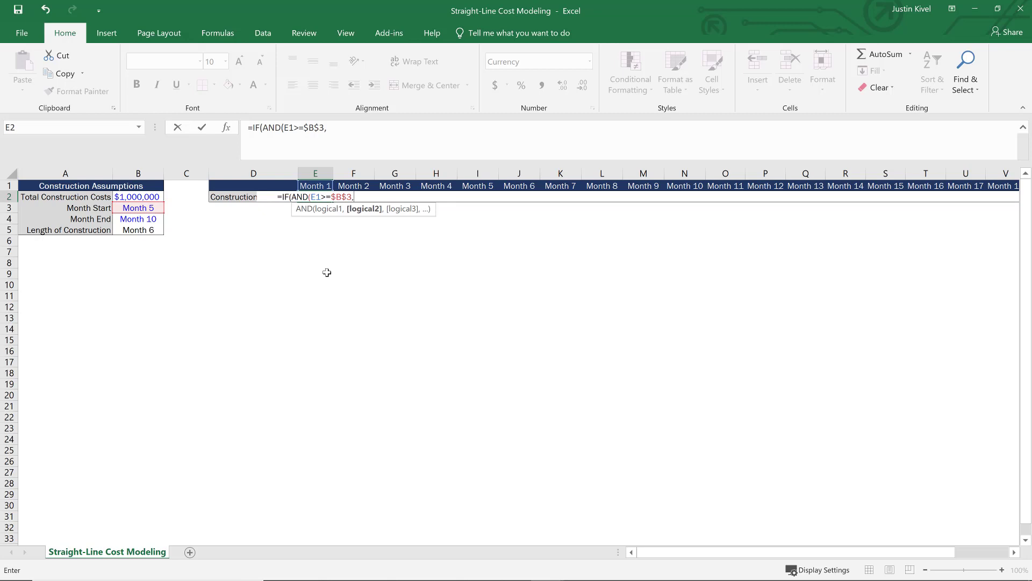
click(315, 185)
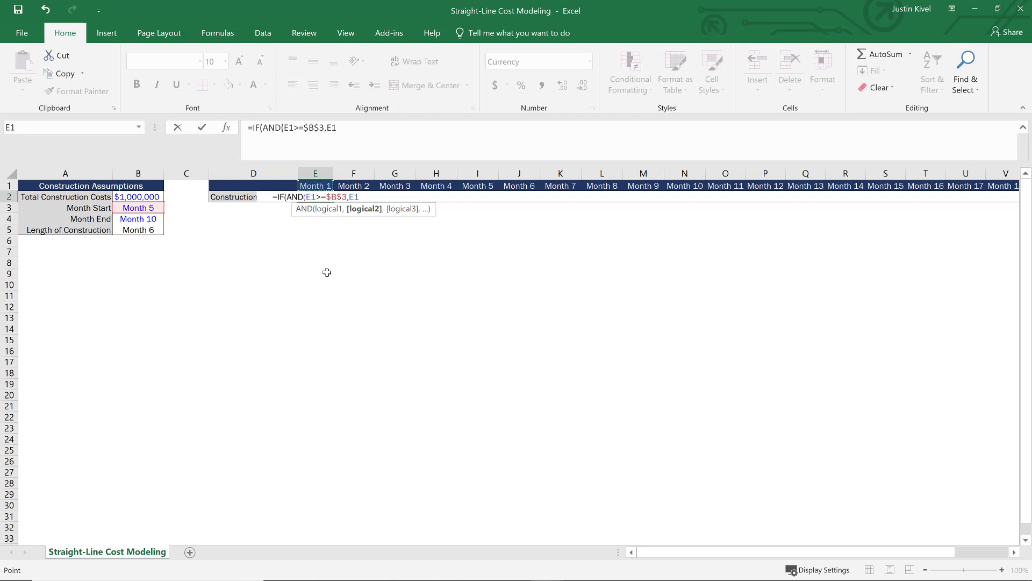
text(<)
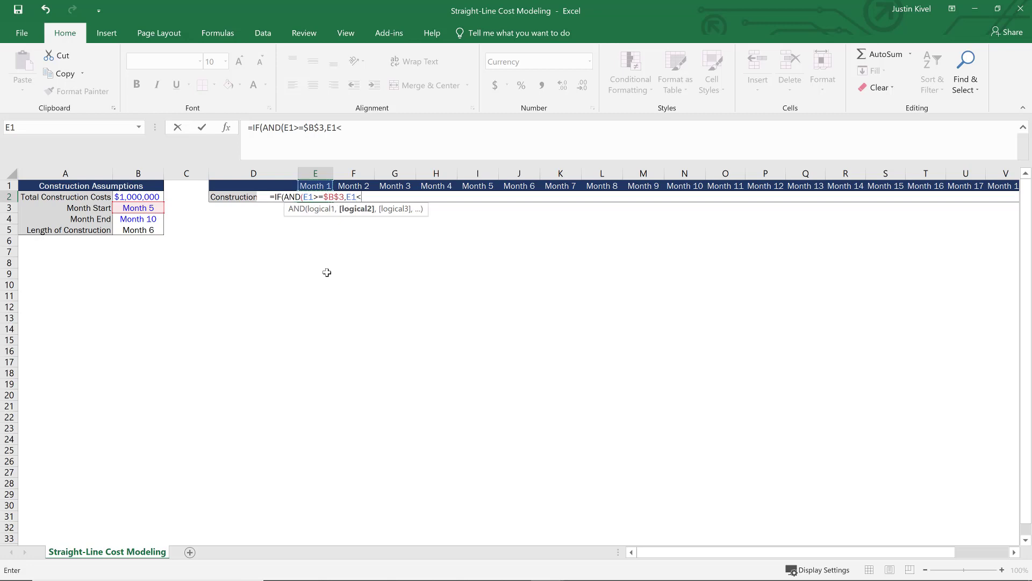
text(=)
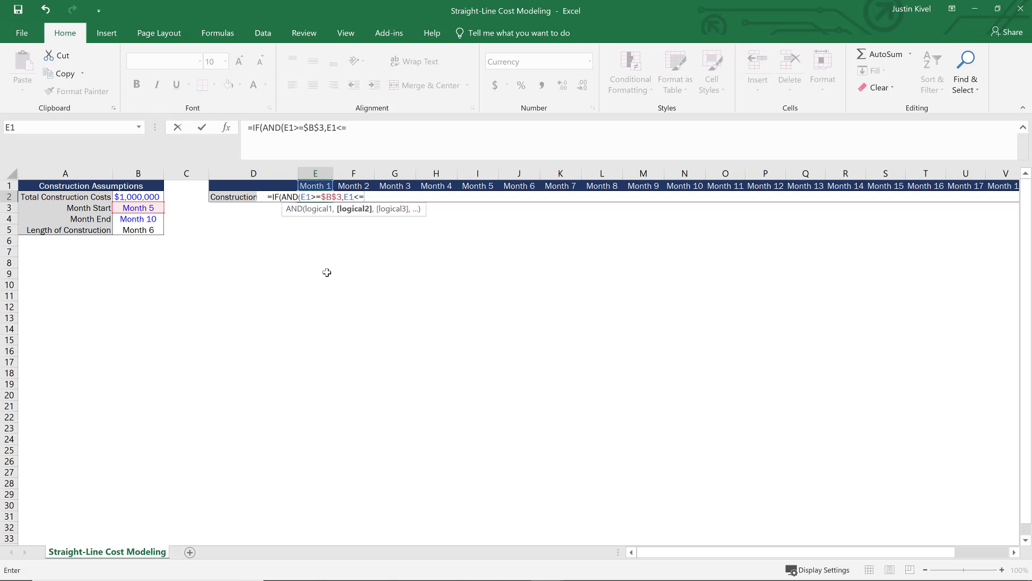
click(139, 219)
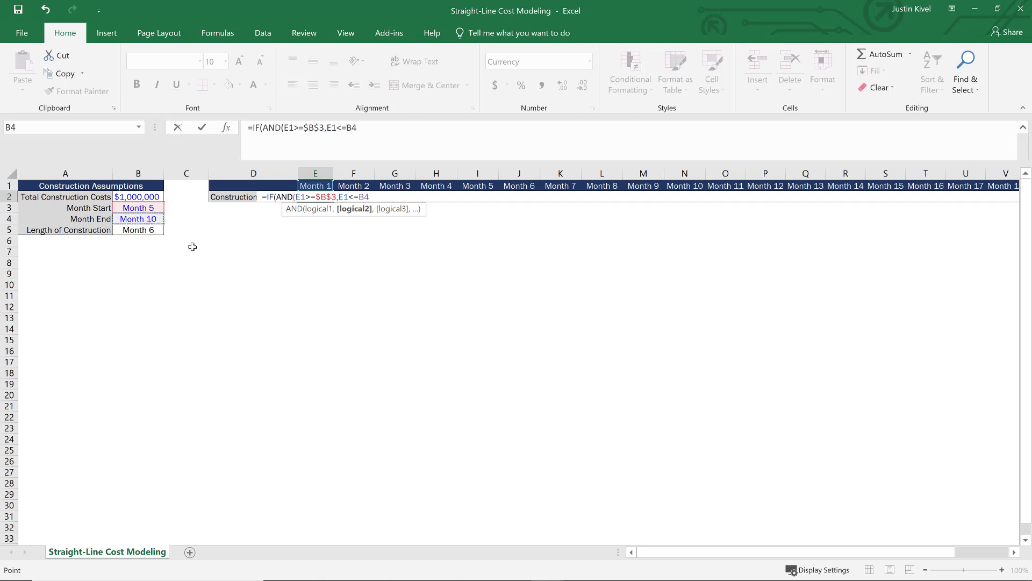
key(f4)
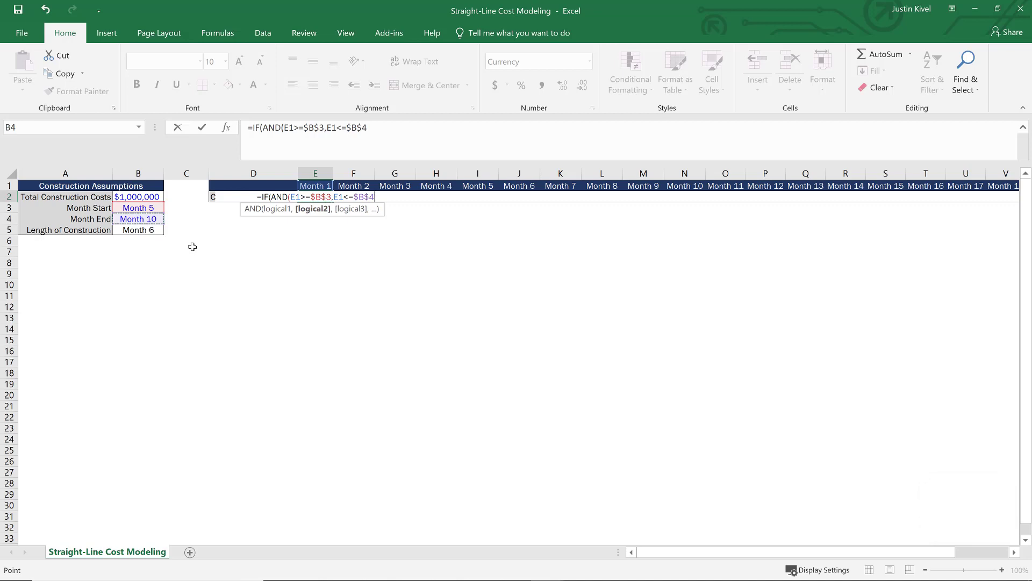
text())
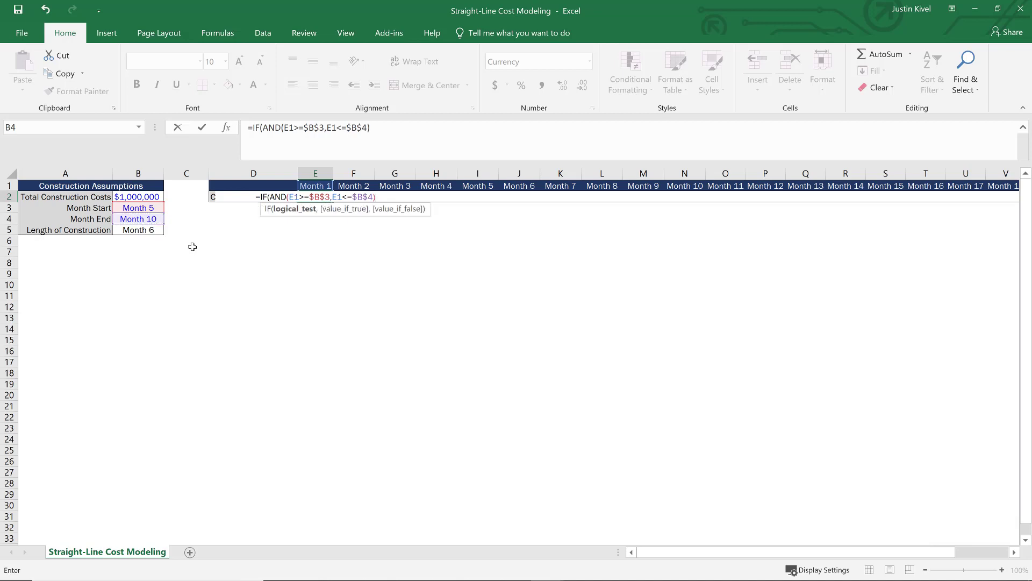
text(,)
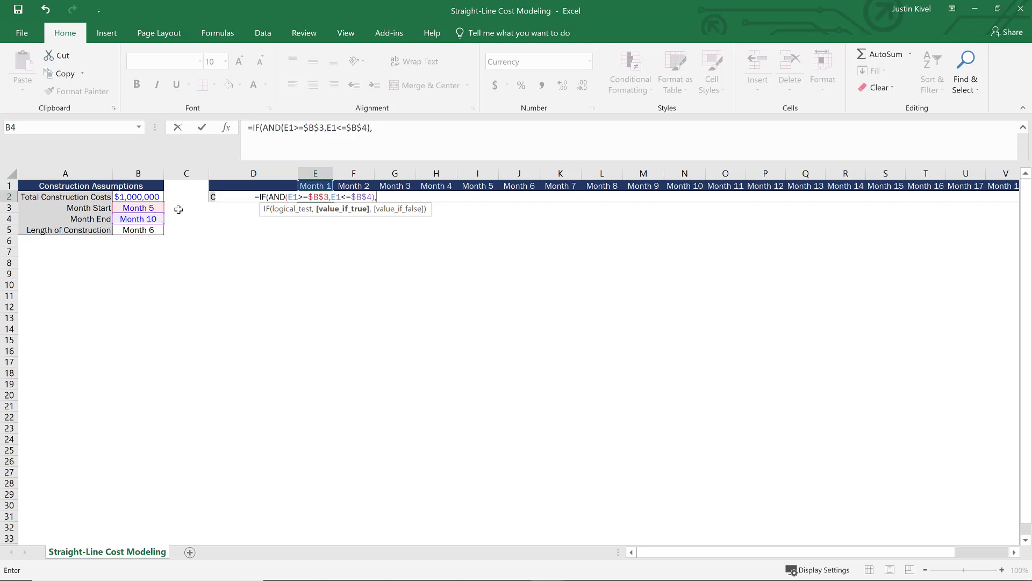
Finish the IF returning $B$2/$B$5 inside the window, otherwise 0.
click(137, 197)
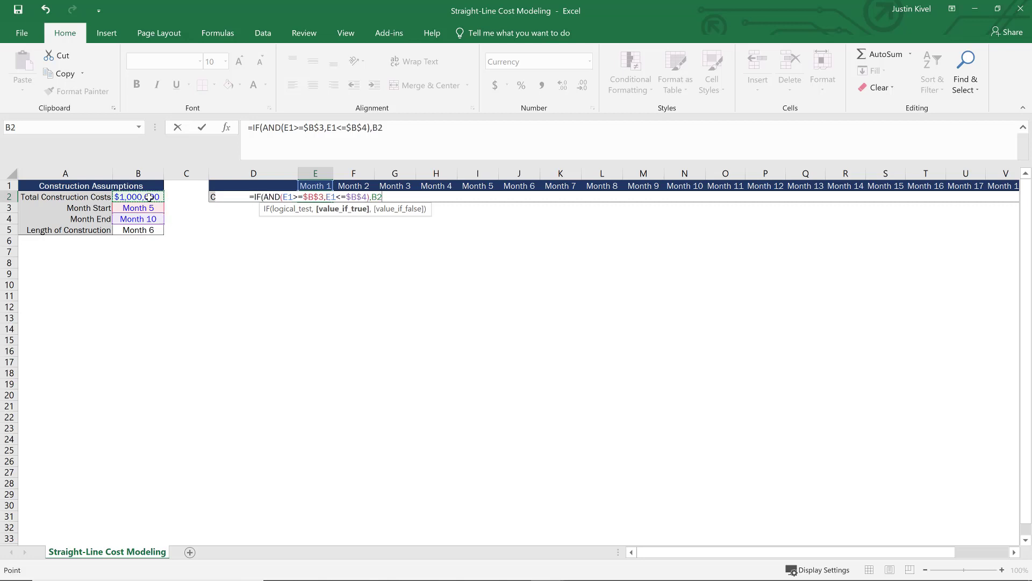
key(F4)
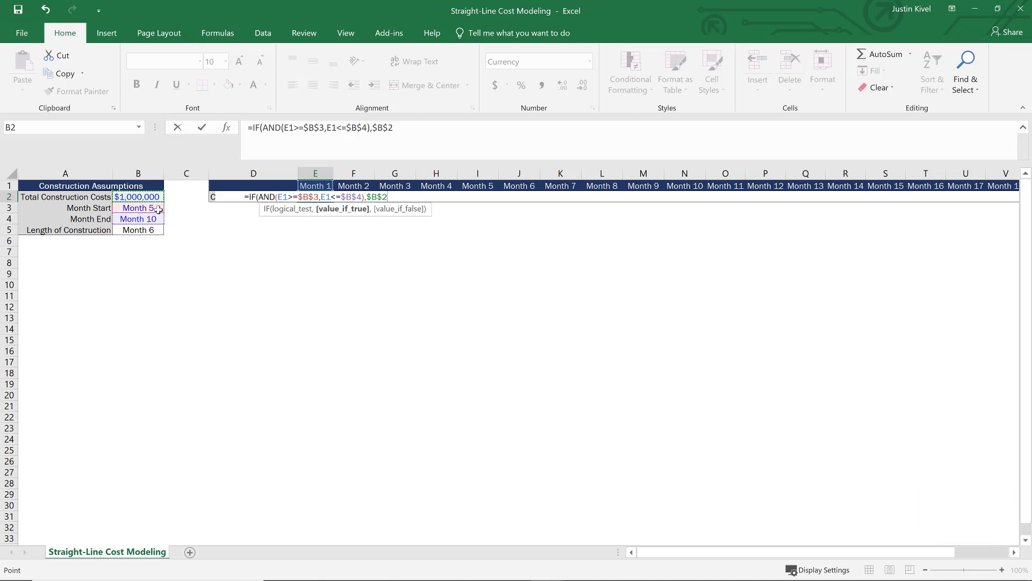
text(/)
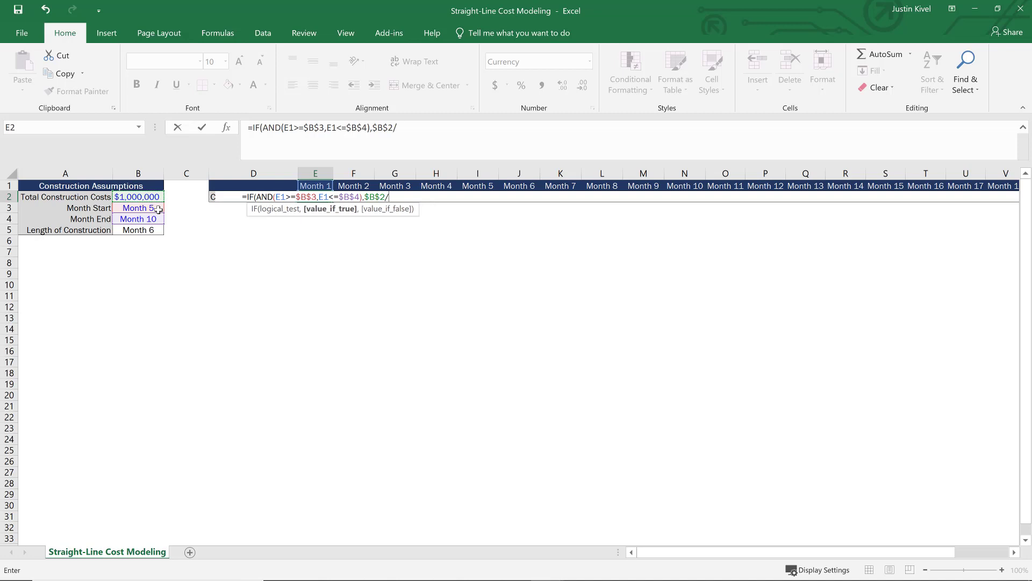
click(138, 229)
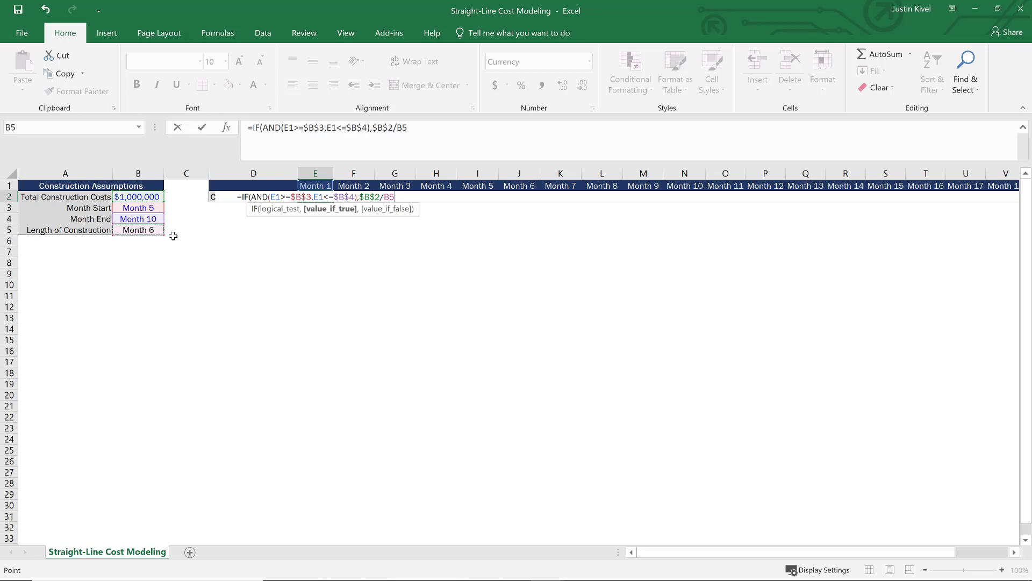
key(F4)
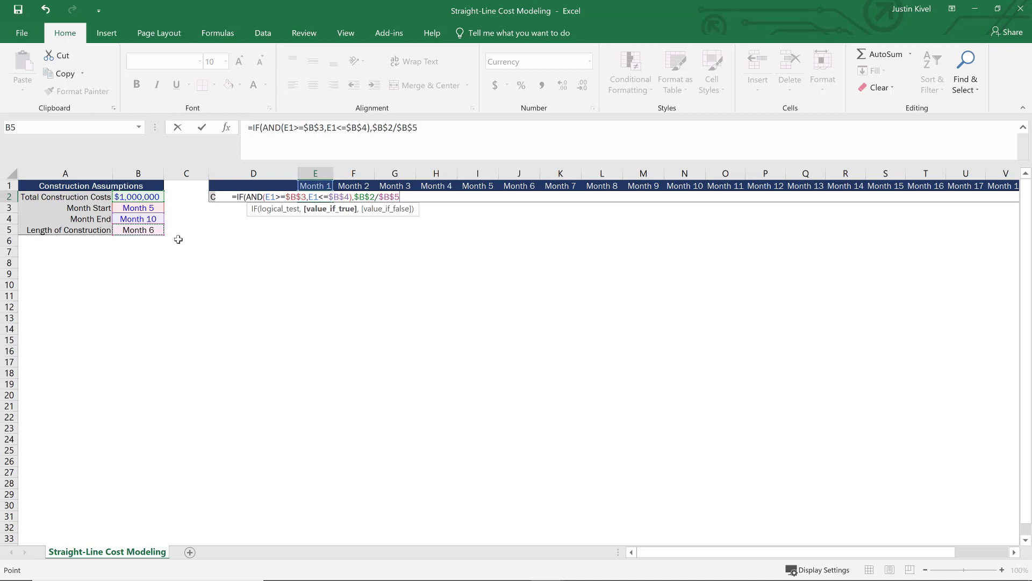
text(,)
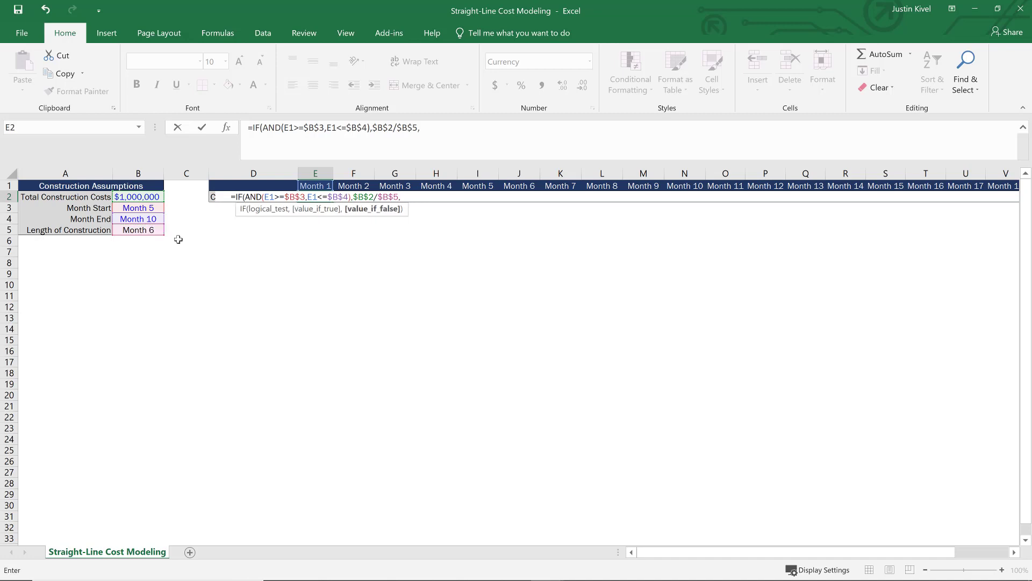
text(0)
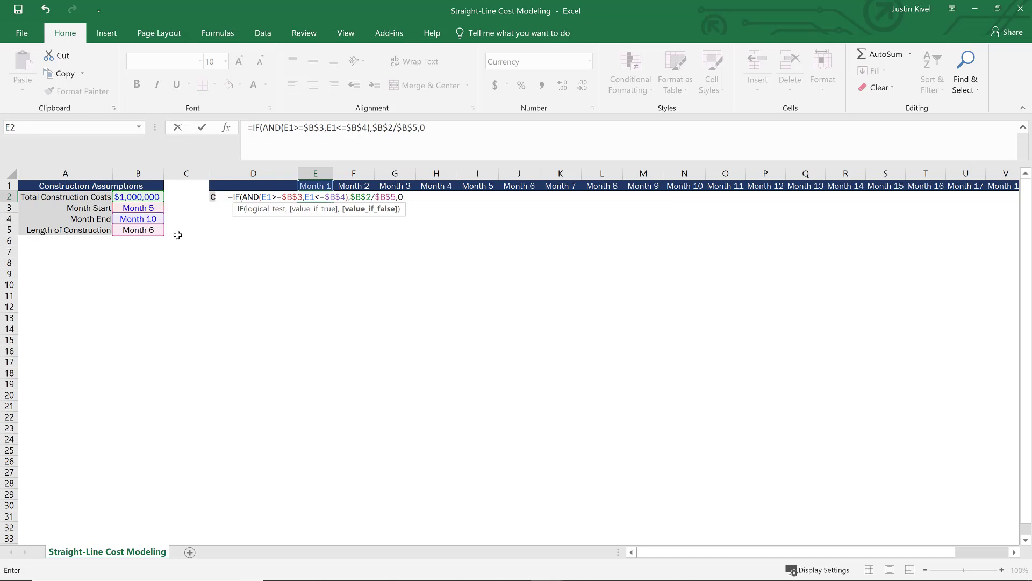
text())
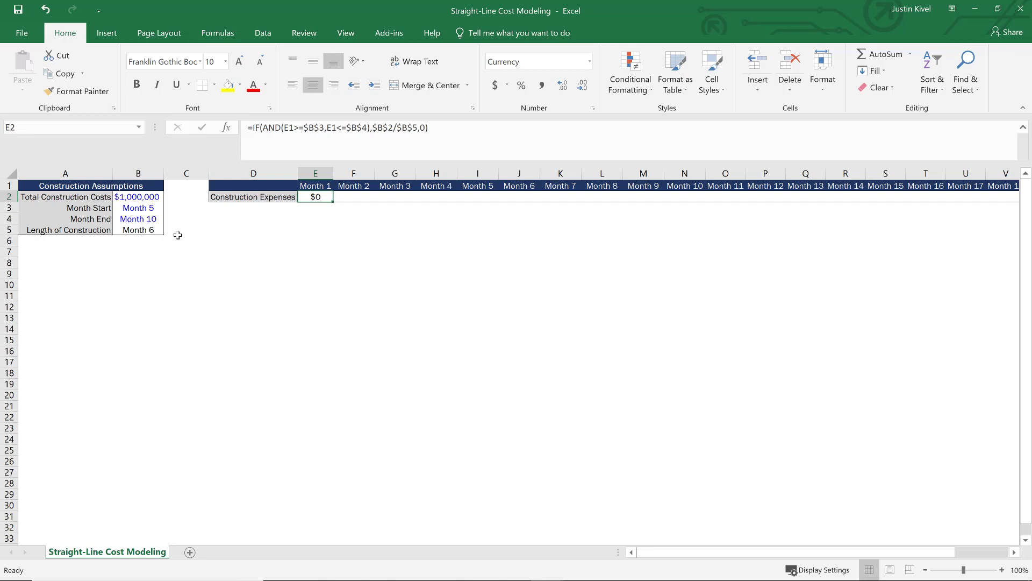
Paste the Month 1 formula as formulas across E2:AB2 through Month 24.
key(ctrl+c)
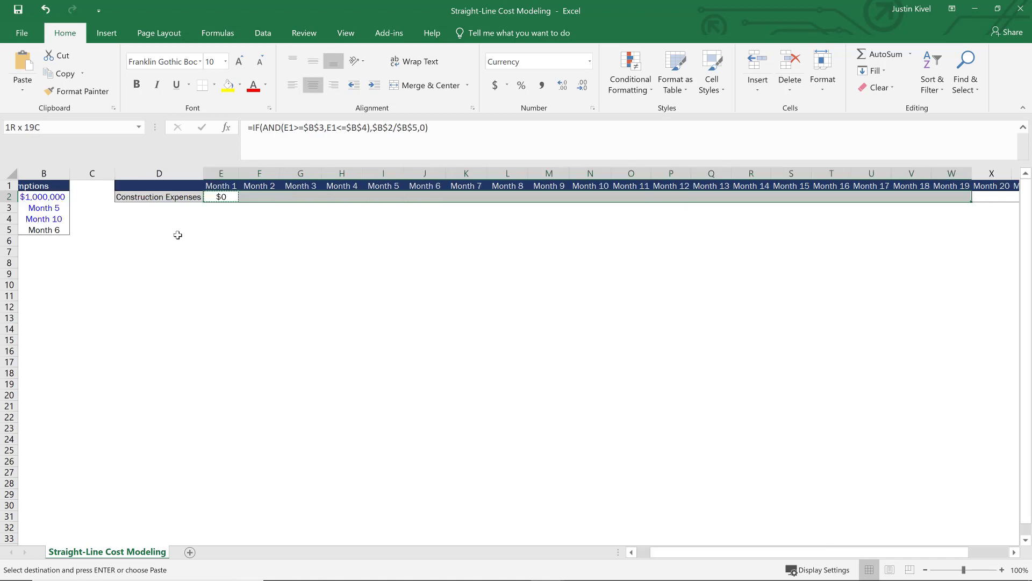
scroll(right, 3)
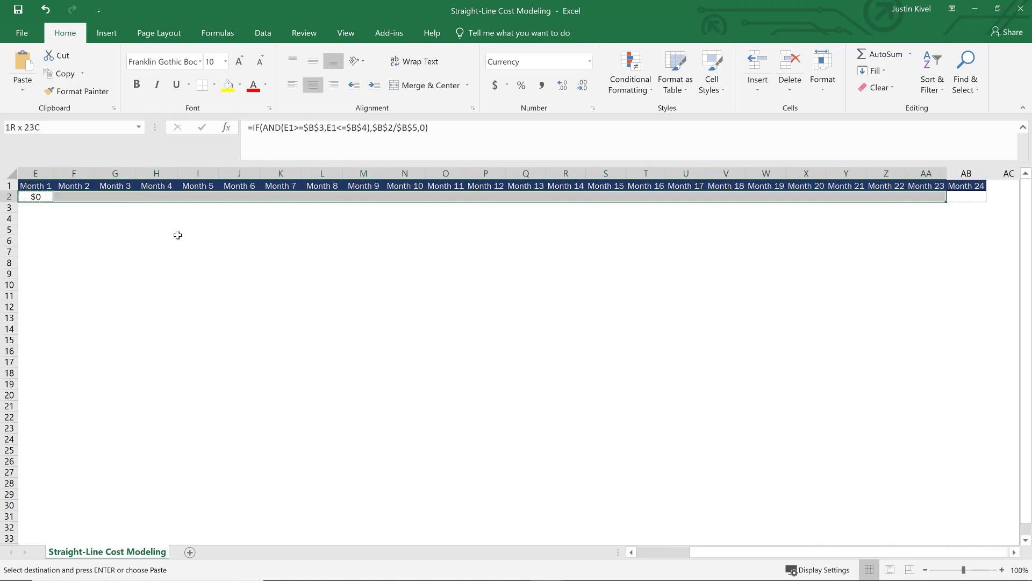
click(36, 197)
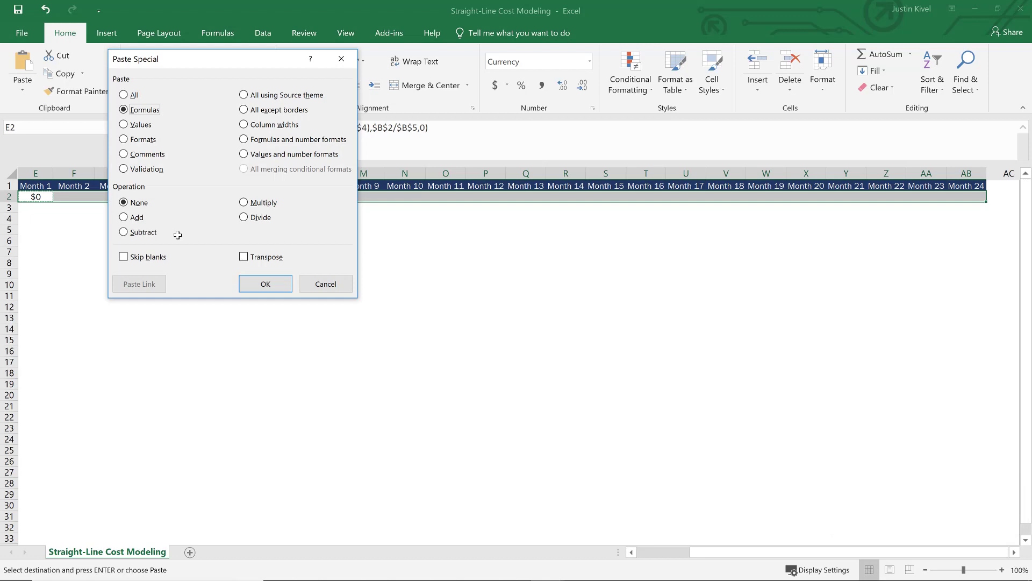
click(265, 283)
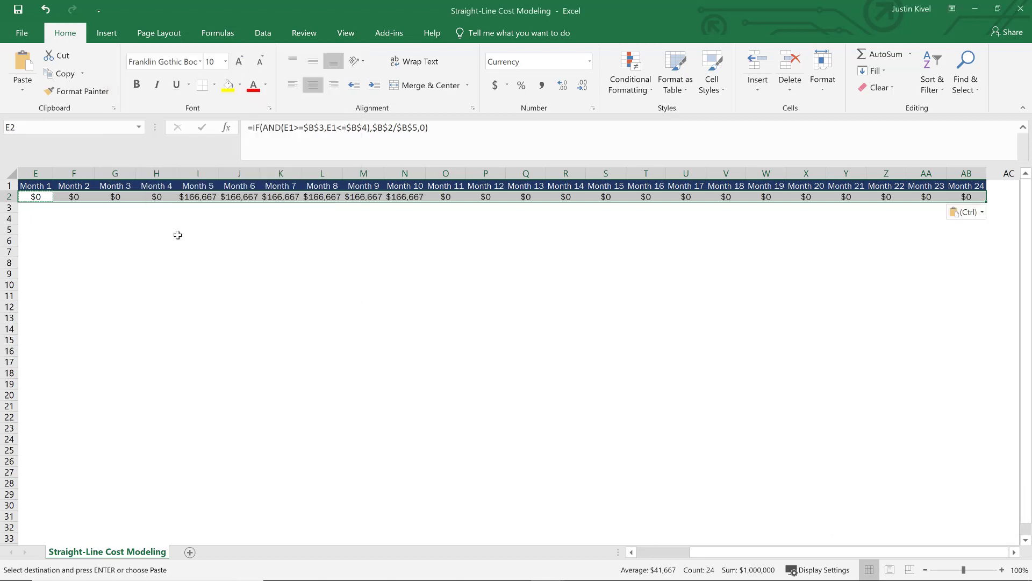
Verify Months 5–10 show $166,667 each, summing to $1,000,000.
scroll(left, 3)
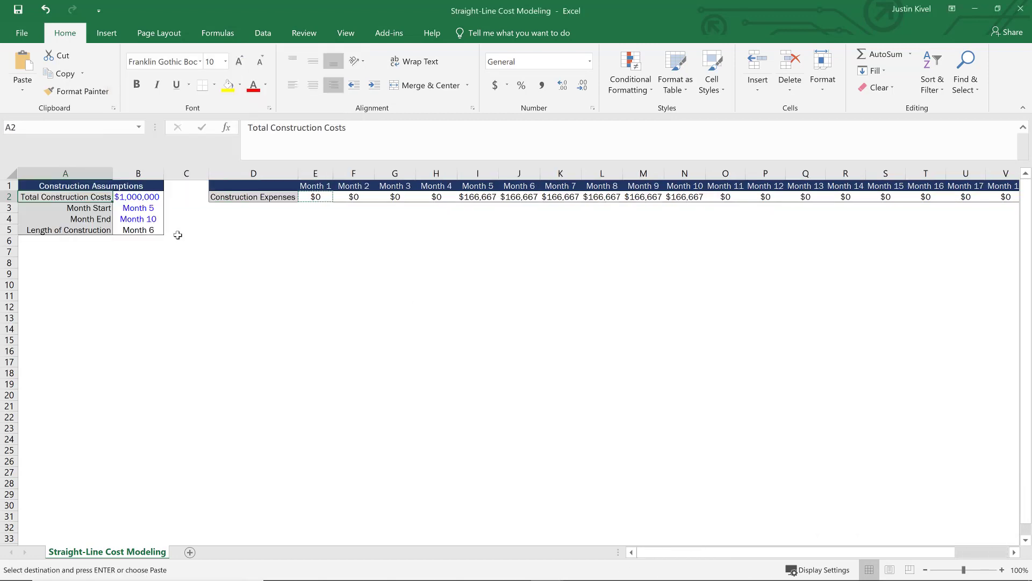
click(252, 197)
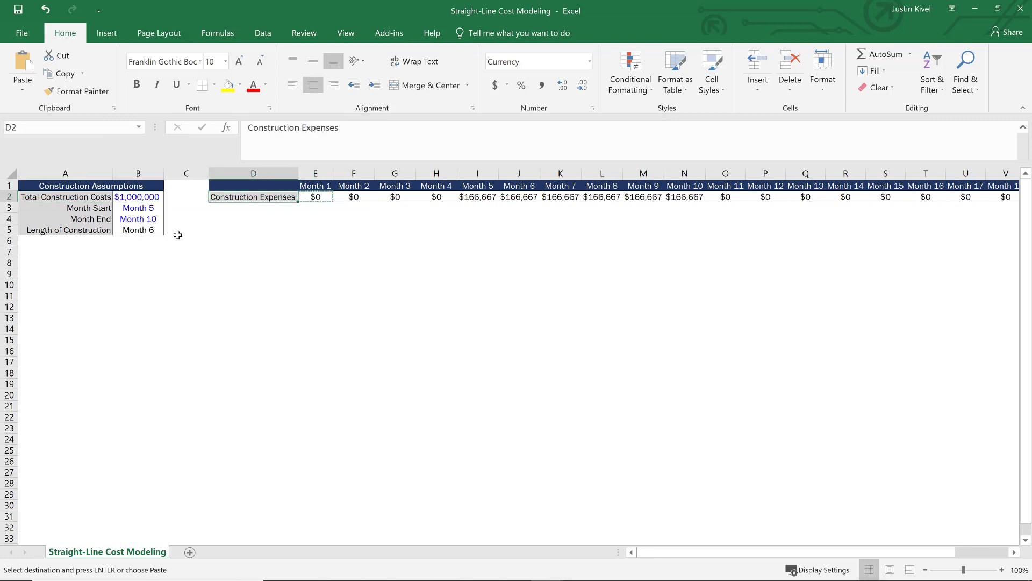
click(394, 196)
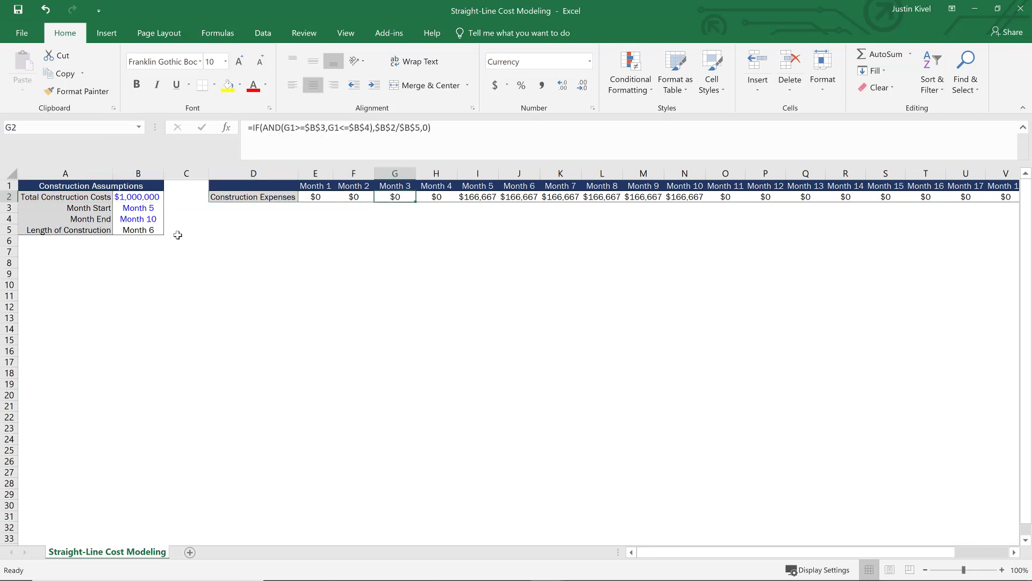
click(477, 196)
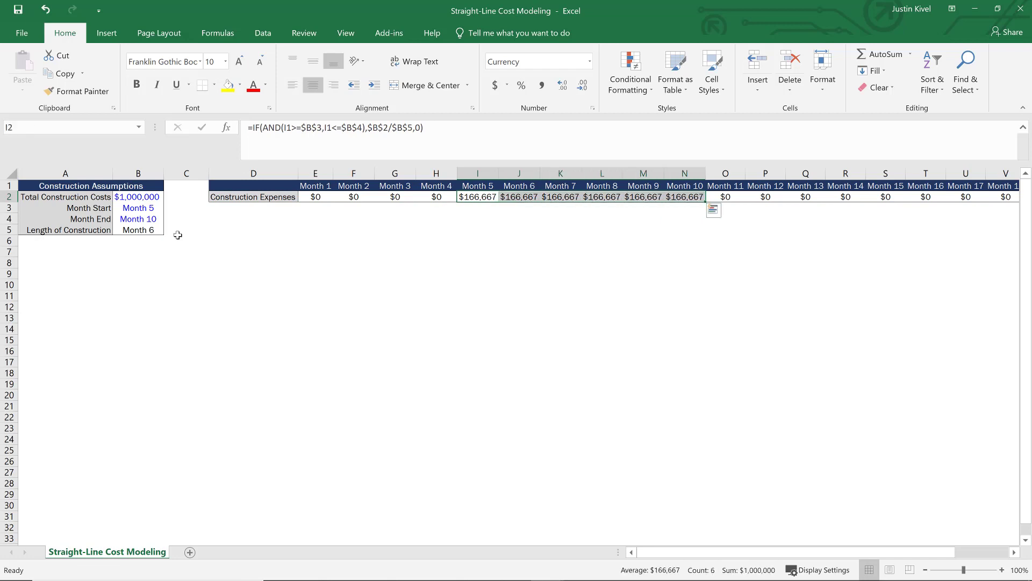
mouse_move(782, 564)
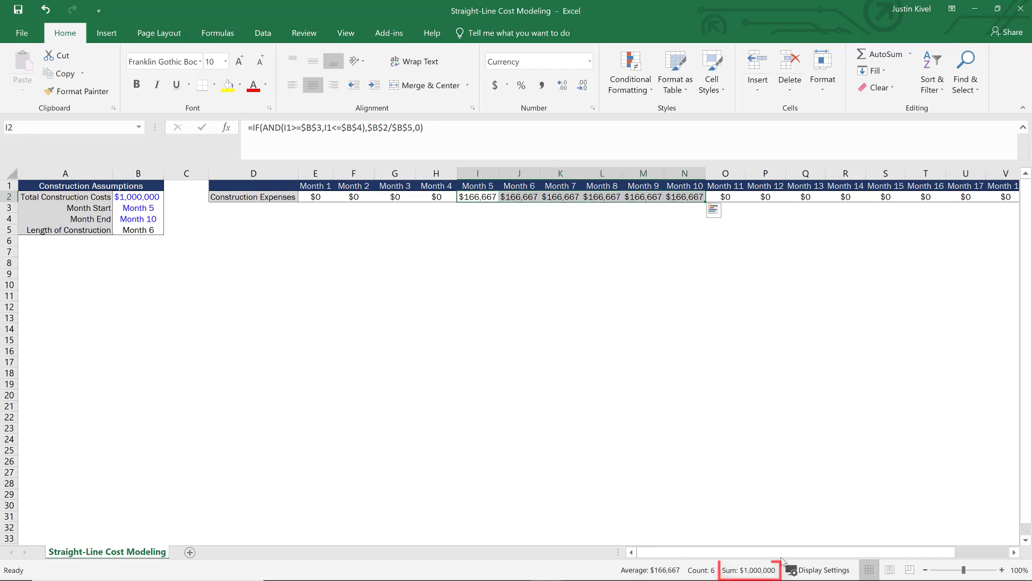
mouse_move(779, 560)
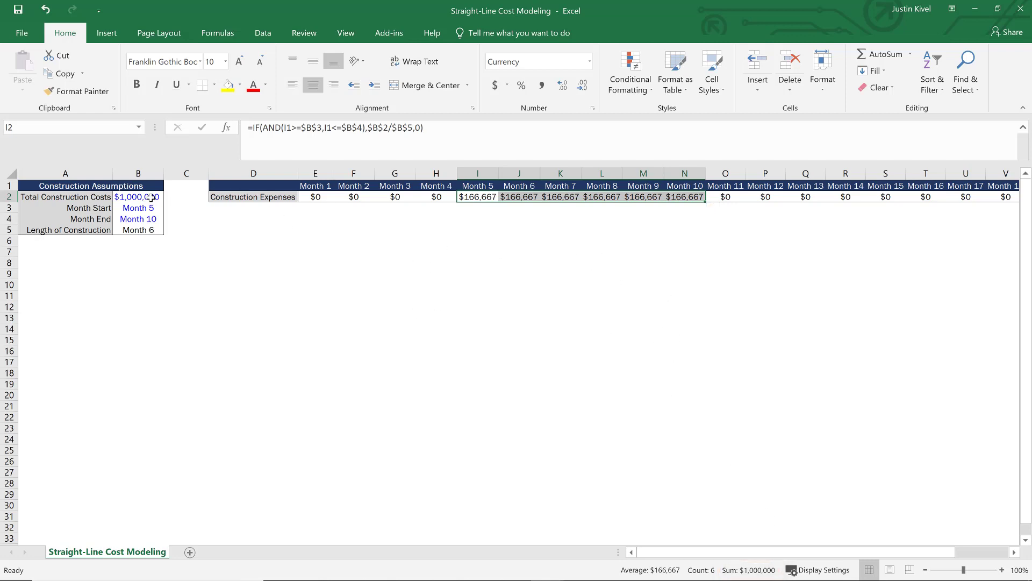
Change the inputs to $5,000,000 total, Month Start 1 and Month End 8.
text(500)
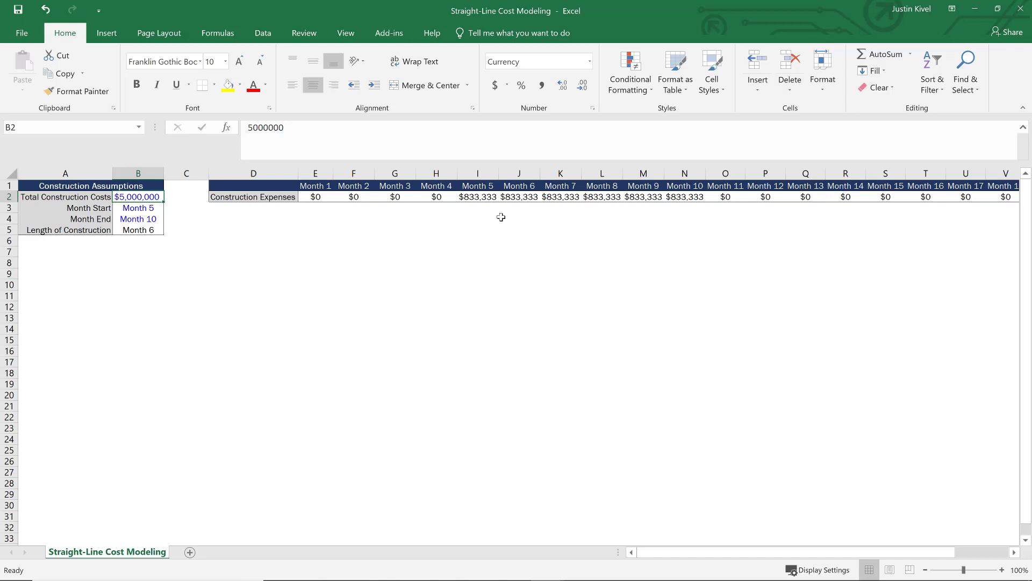
mouse_move(558, 199)
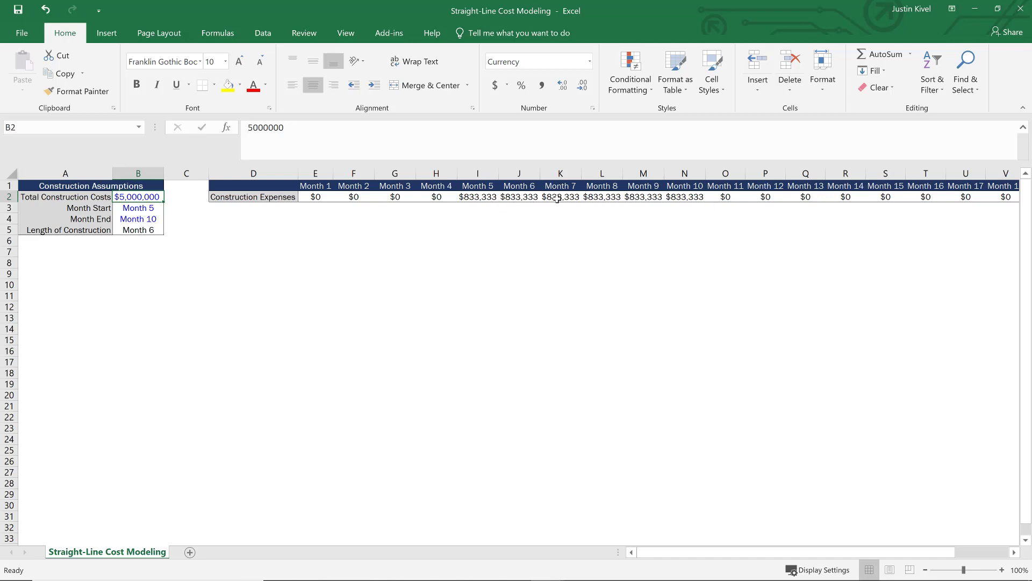
mouse_move(546, 202)
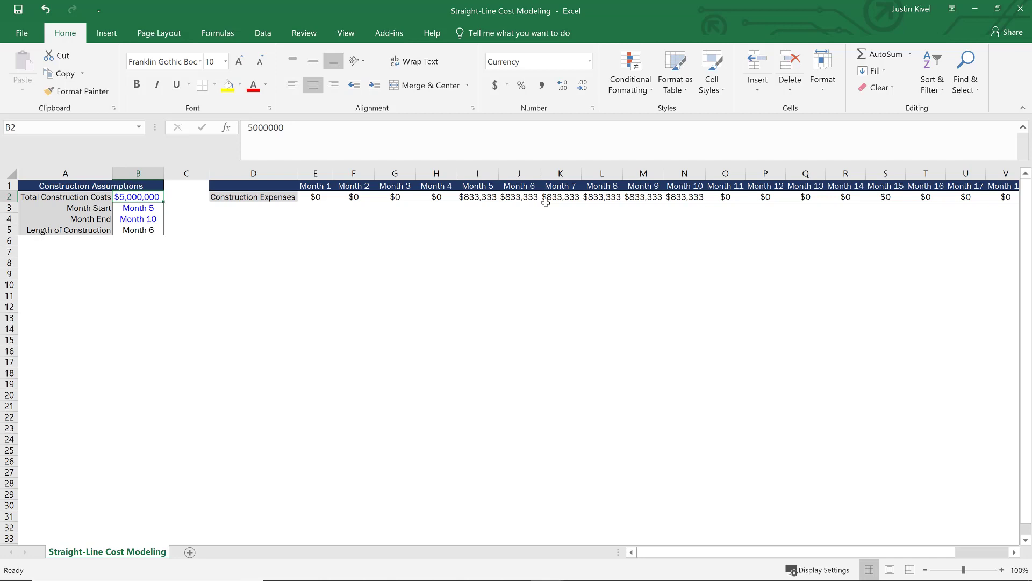
click(138, 208)
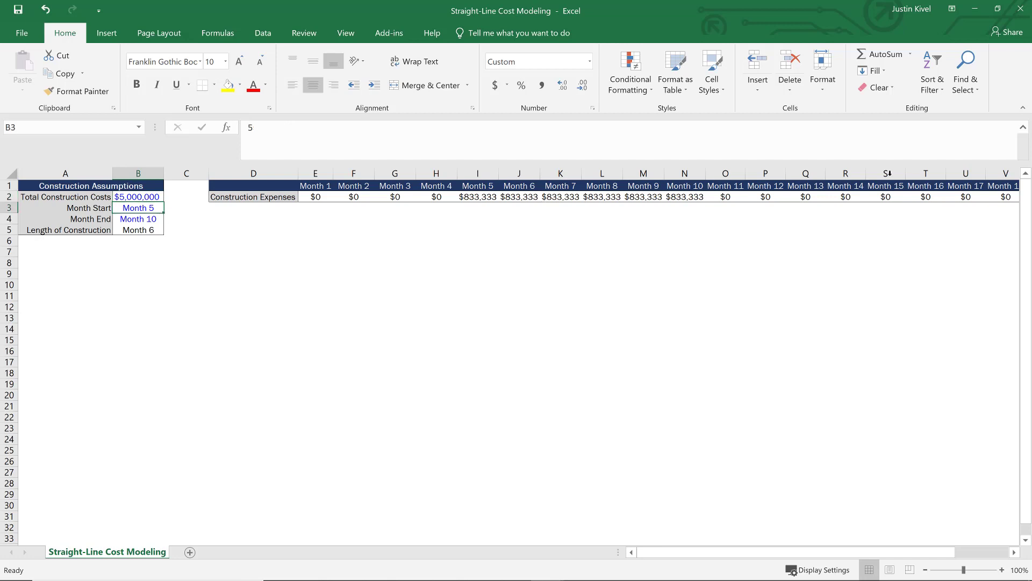
mouse_move(886, 173)
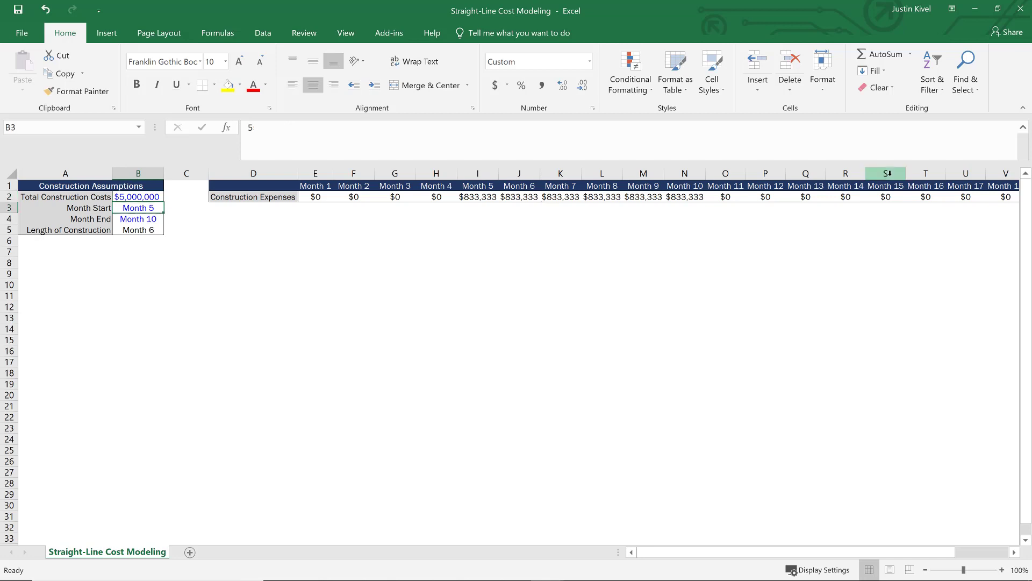
text(1)
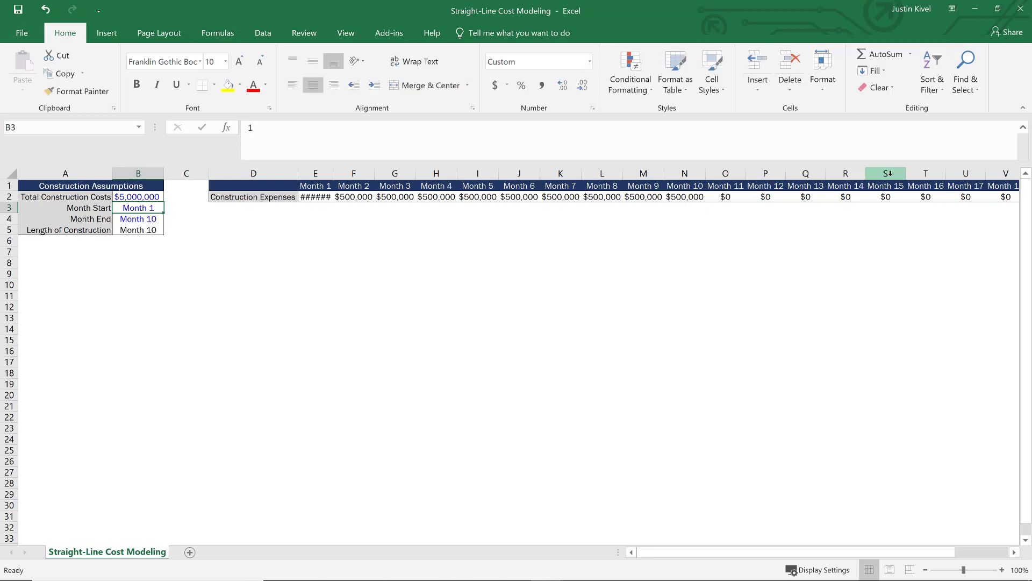
mouse_move(330, 176)
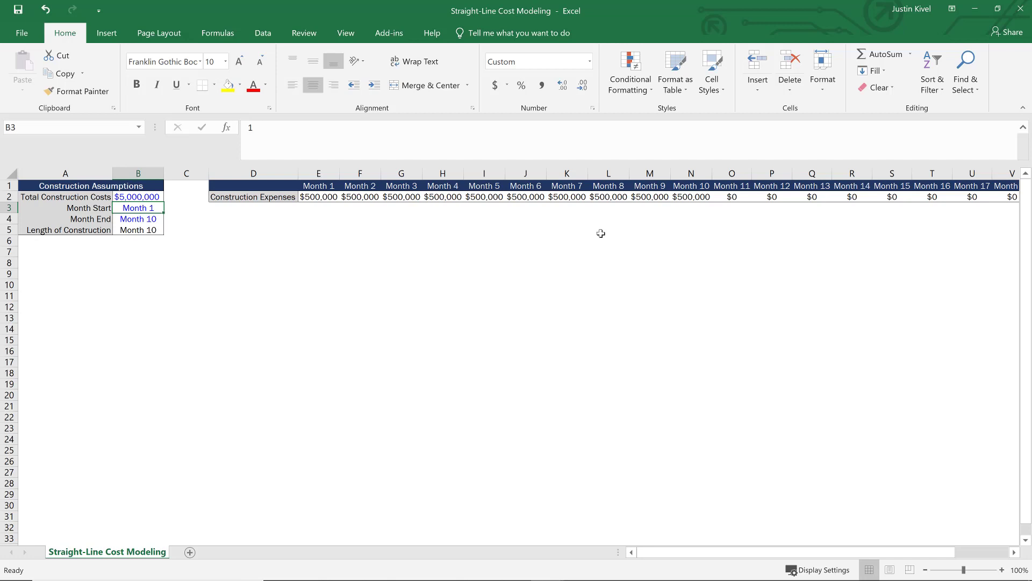
text(8)
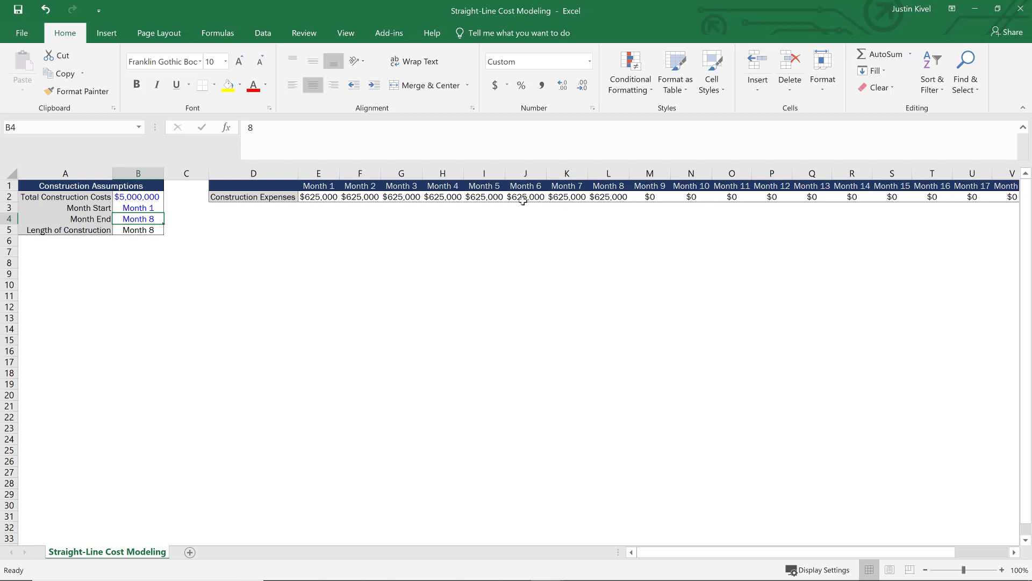
mouse_move(278, 235)
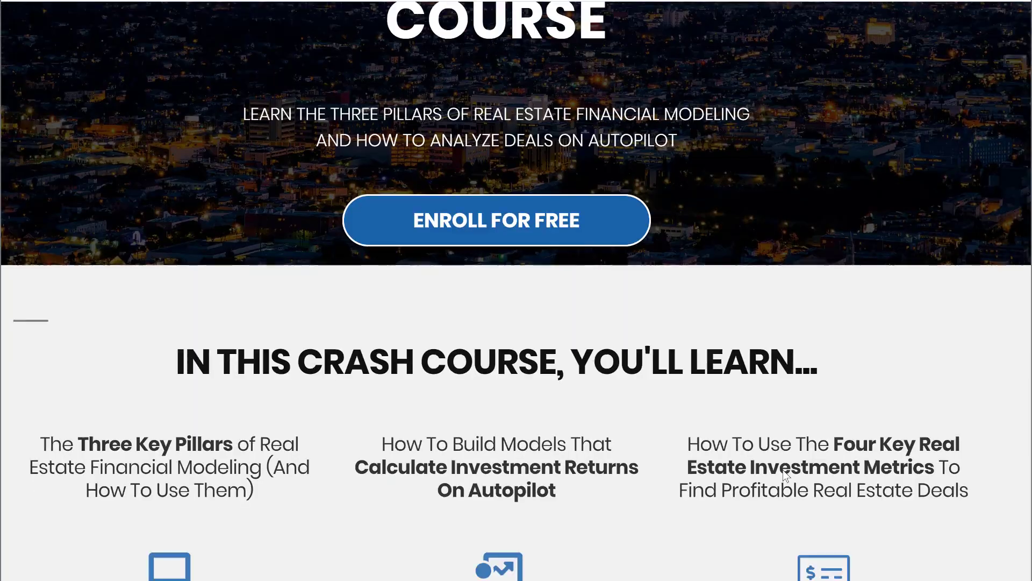
Scroll down the crash course page and open the ENROLL FOR FREE sign-up popup.
scroll(down, 3)
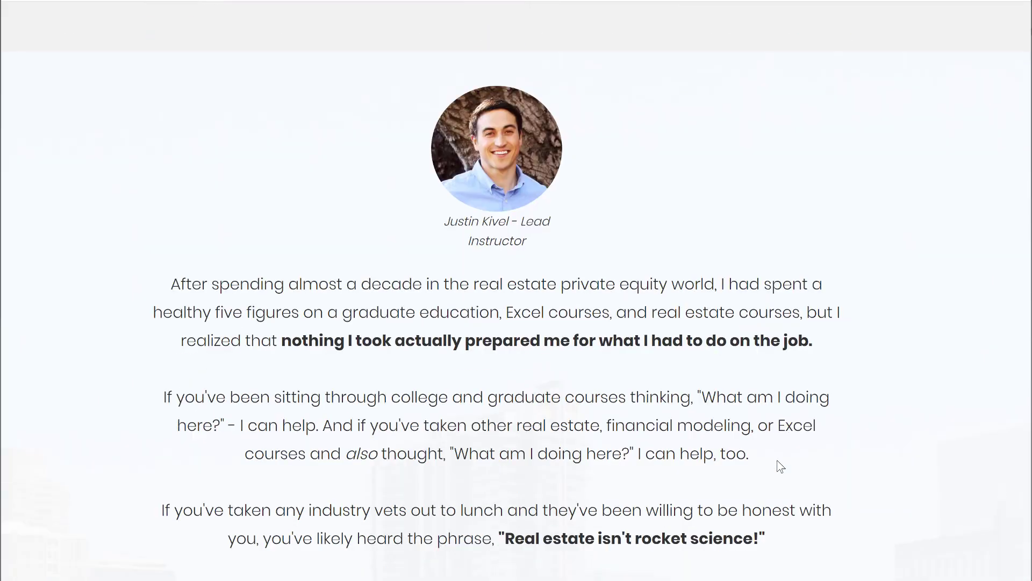
scroll(down, 3)
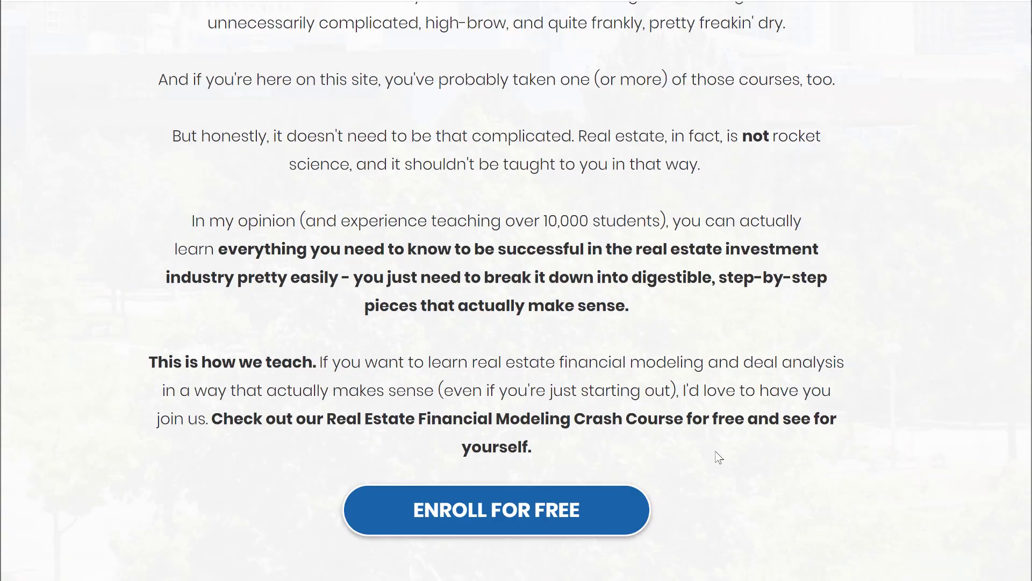
click(496, 509)
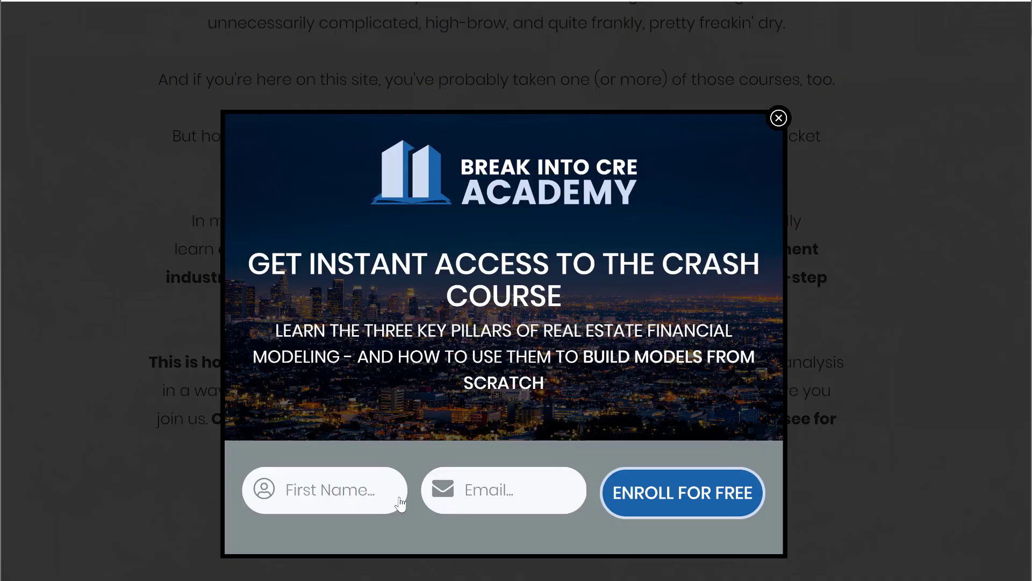